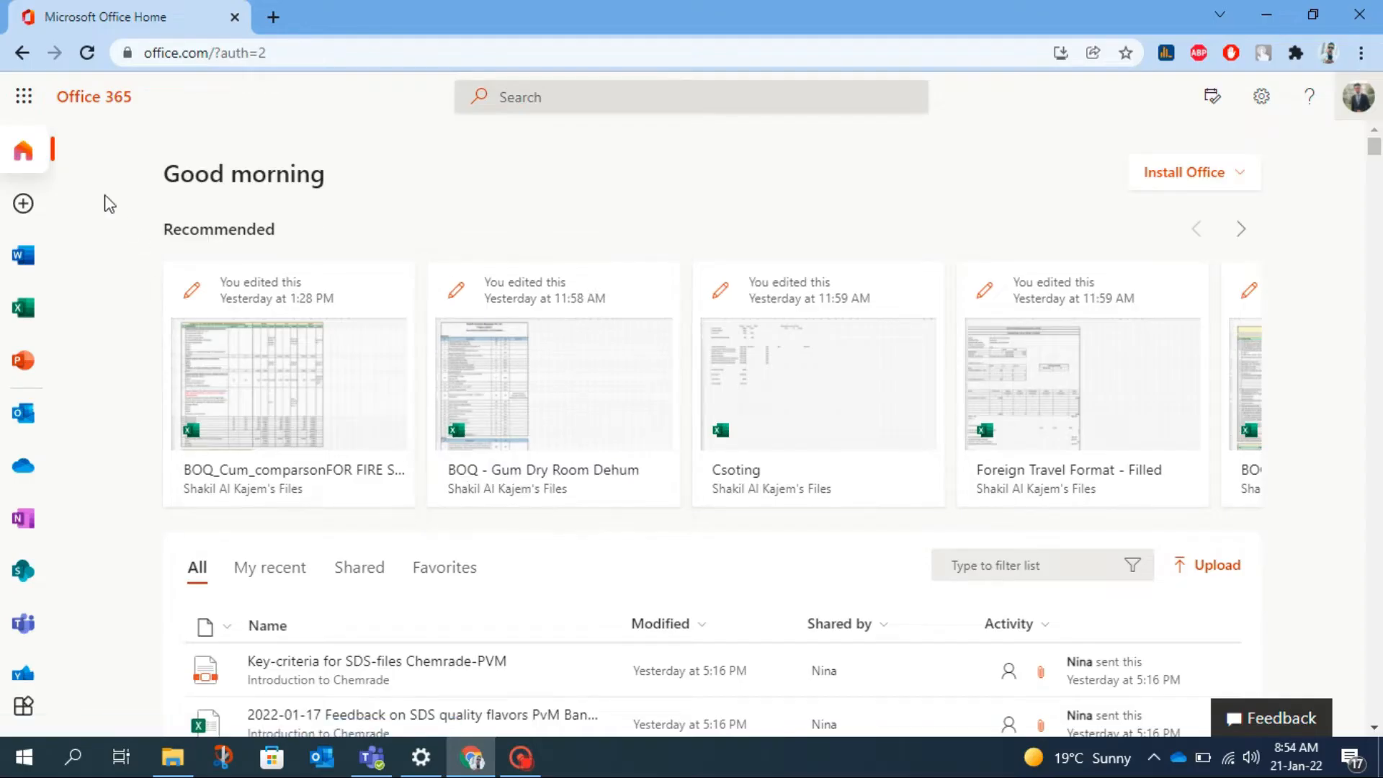
{"action": "mouse_move", "coordinate": [368, 200]}
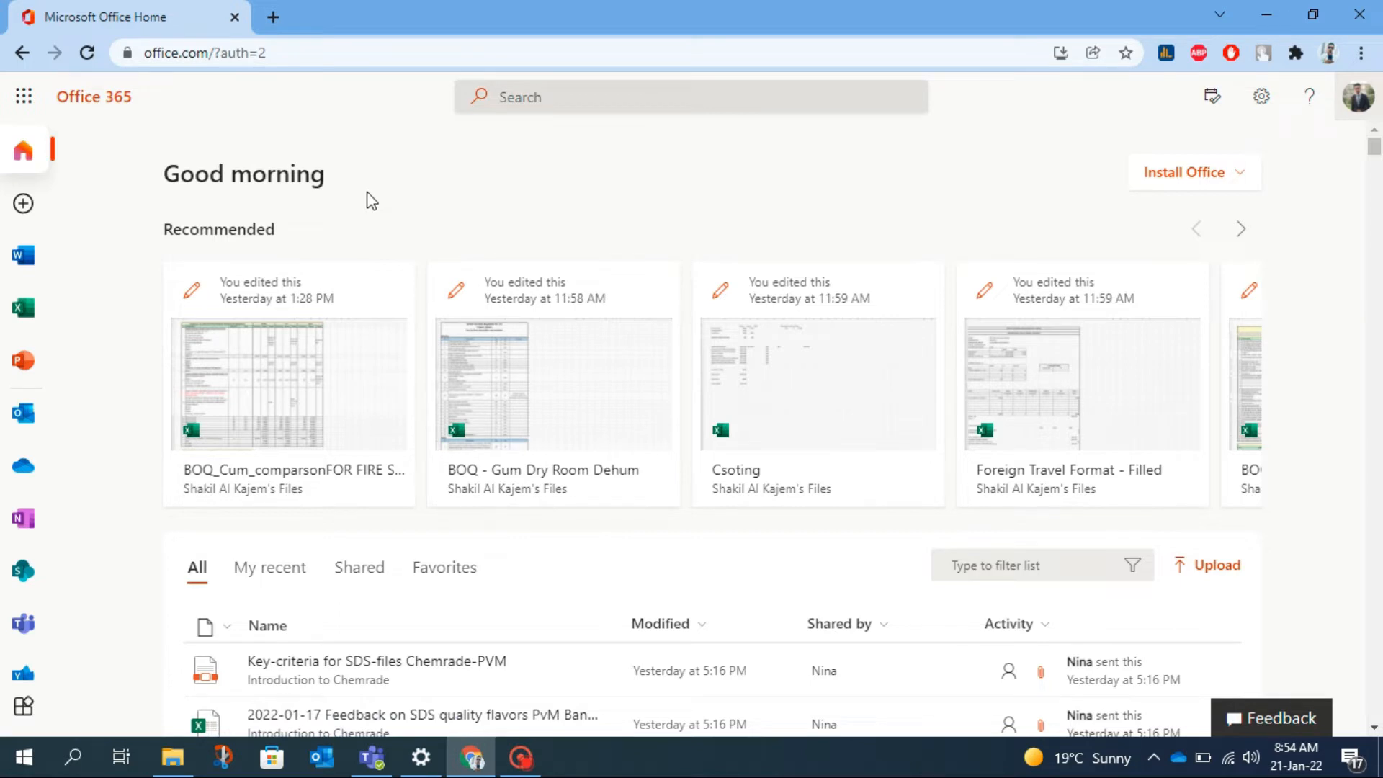
{"action": "mouse_move", "coordinate": [107, 152]}
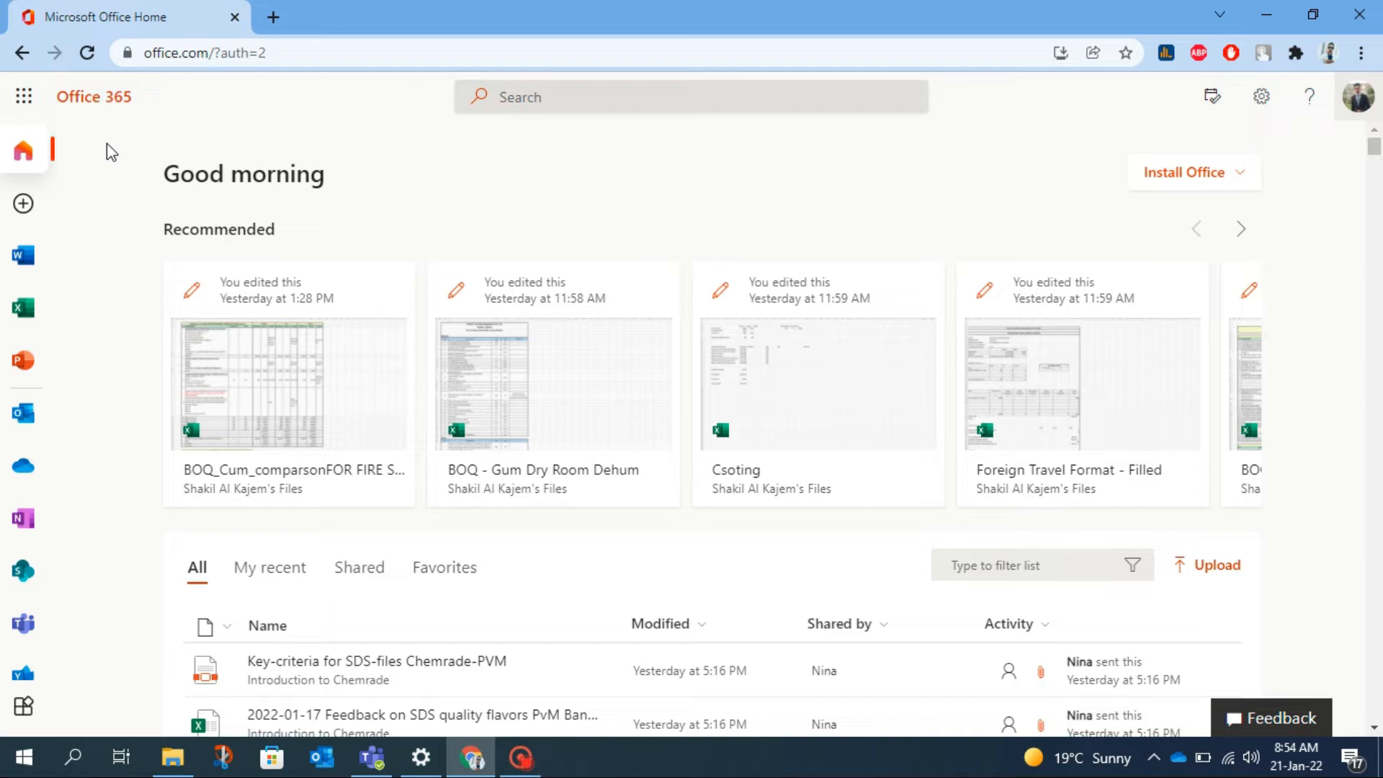
{"action": "mouse_move", "coordinate": [202, 142]}
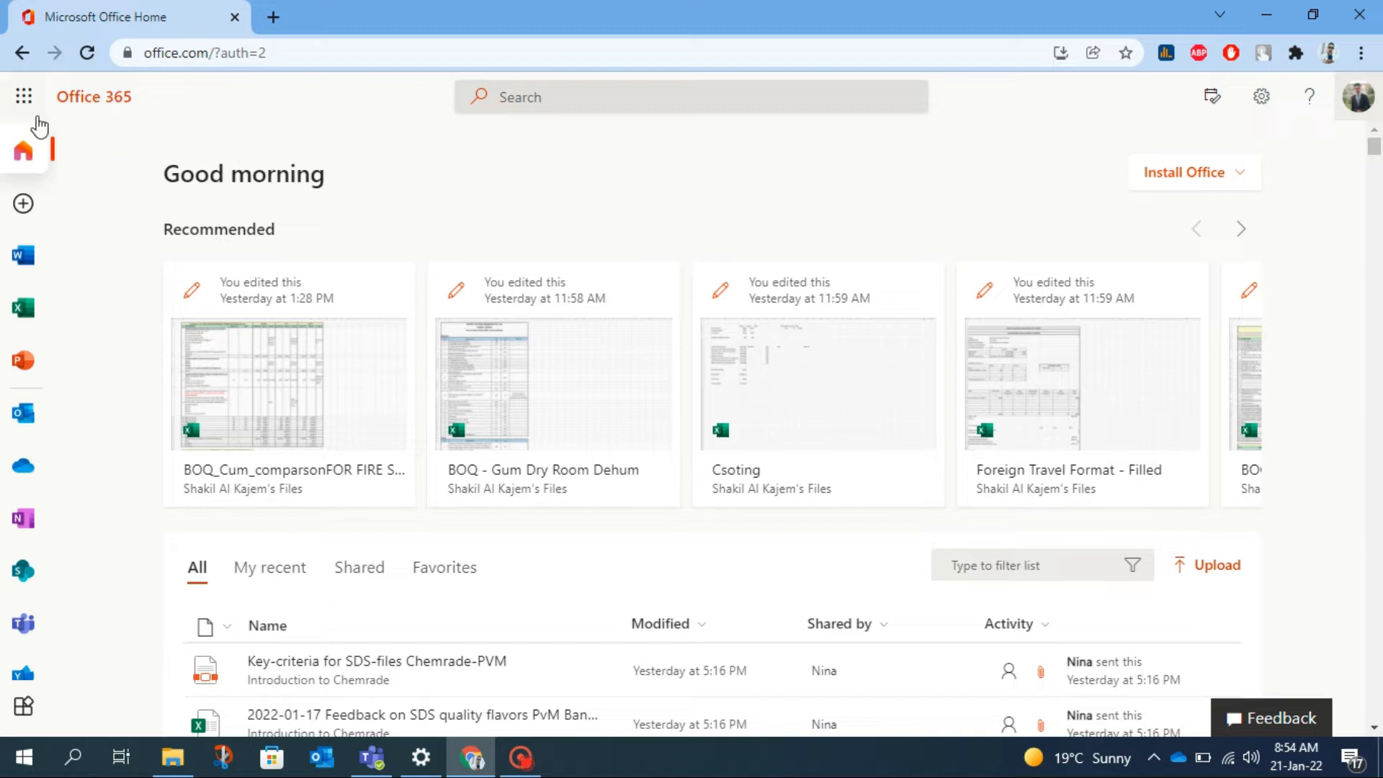
{"action": "mouse_move", "coordinate": [23, 359]}
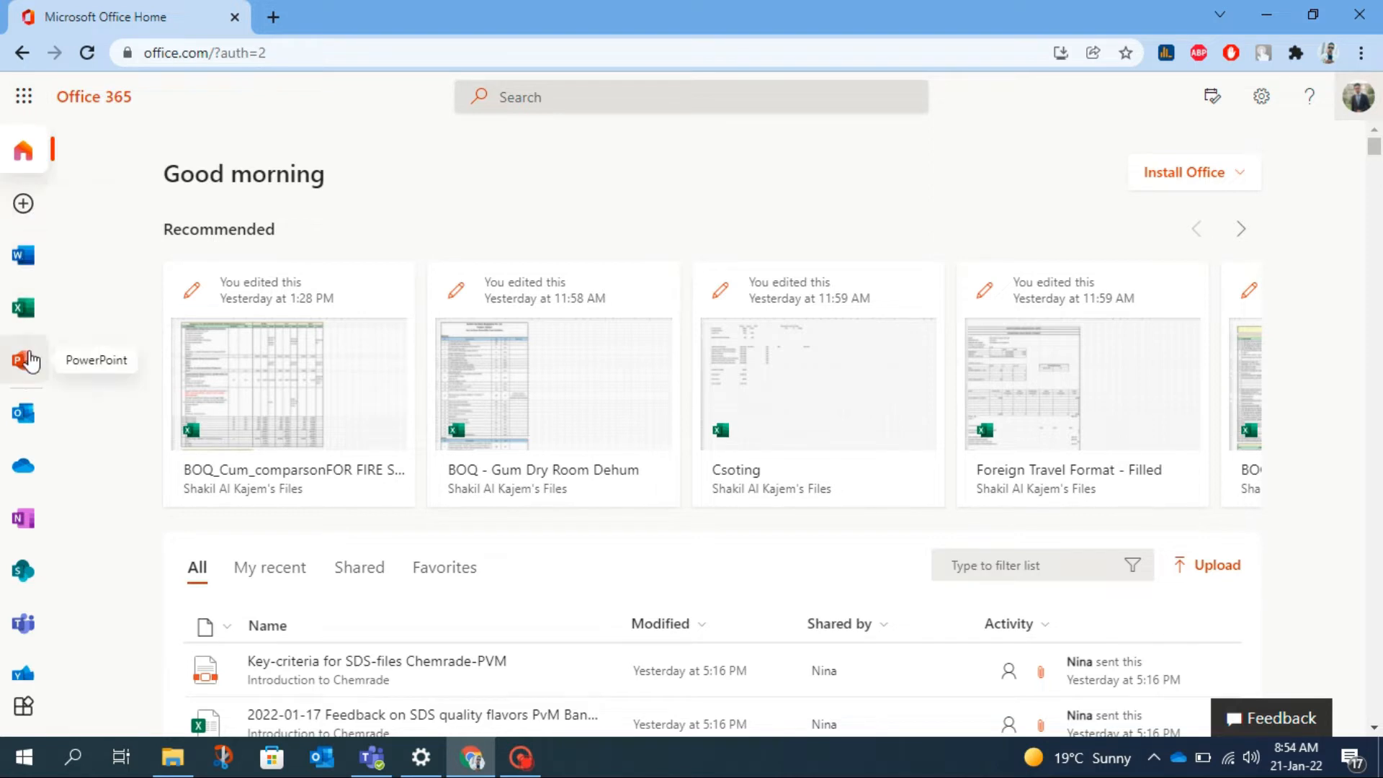
{"action": "mouse_move", "coordinate": [25, 421]}
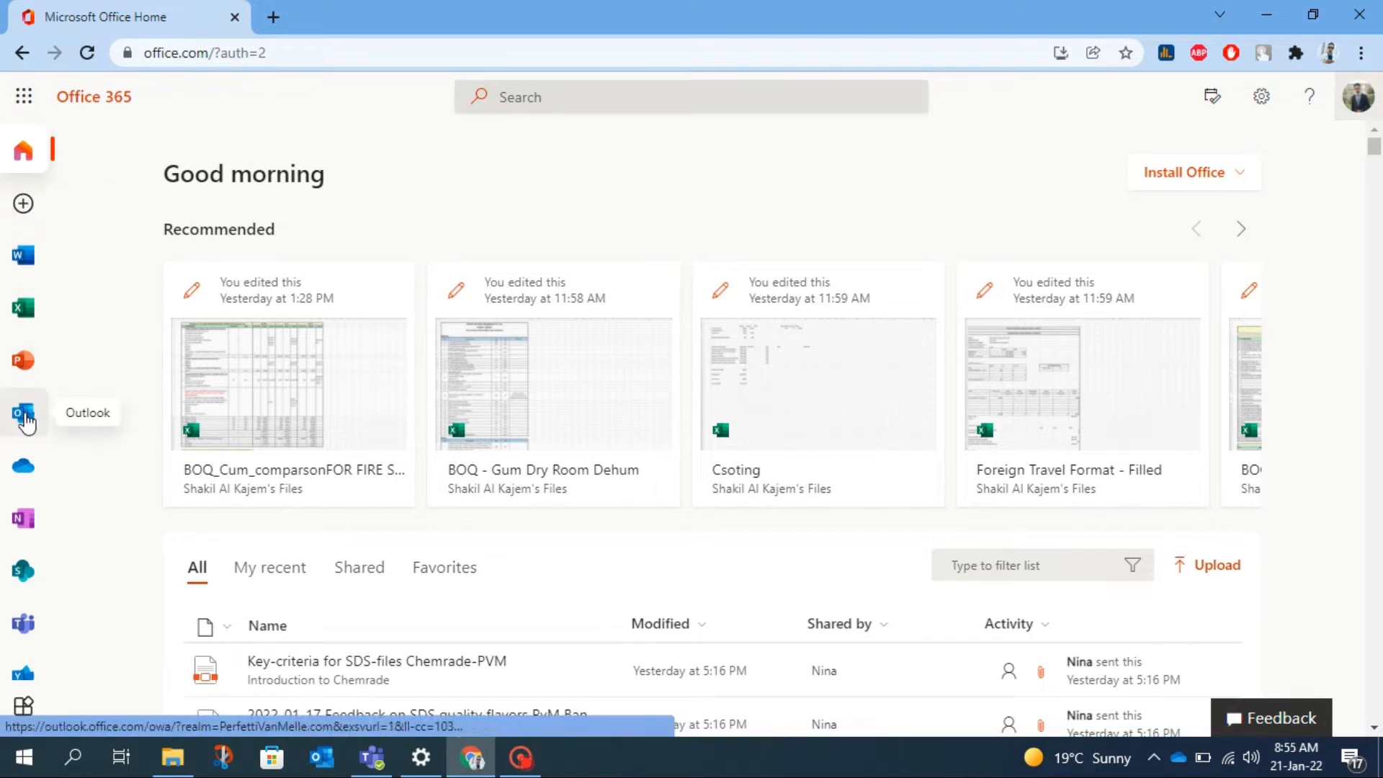
Open Outlook mail from the Office home page and bring up View all Outlook settings.
{"action": "left_click", "coordinate": [20, 411]}
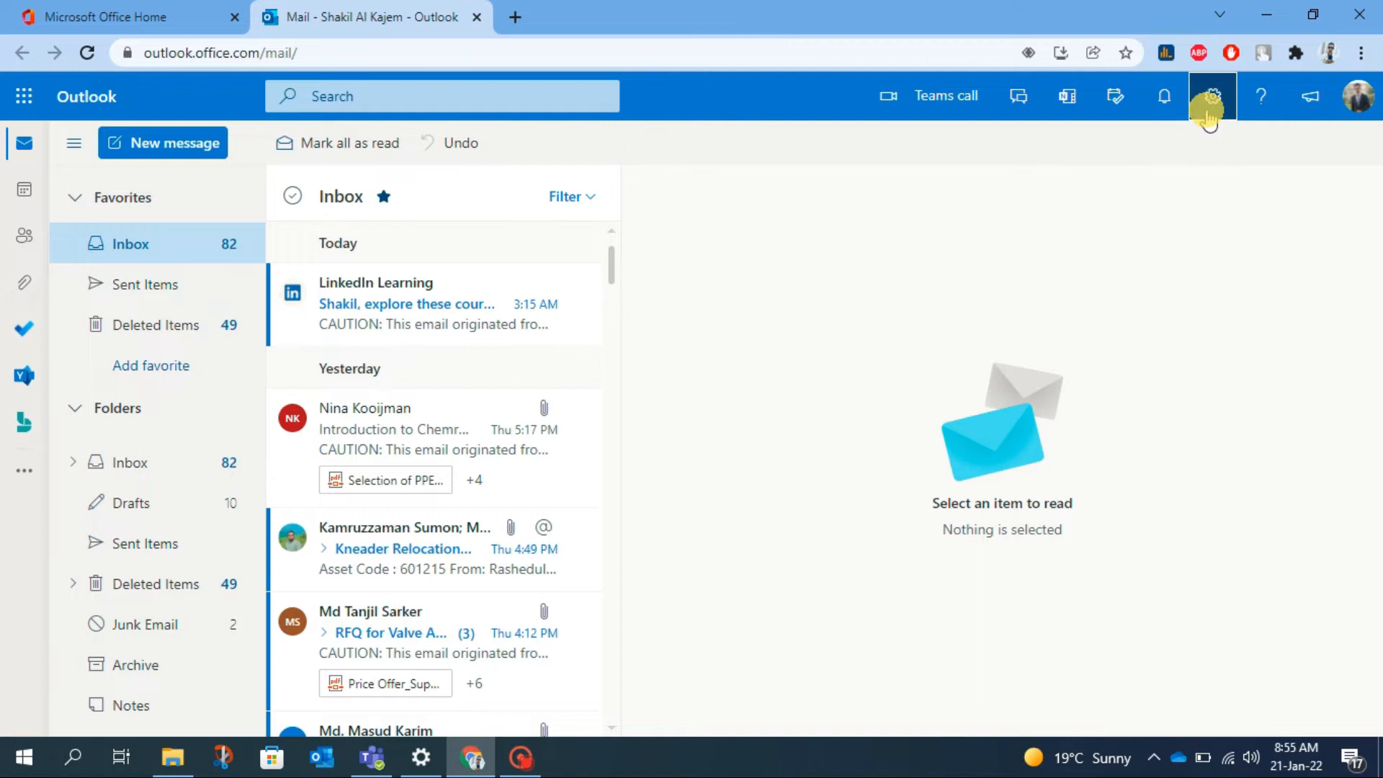
{"action": "left_click", "coordinate": [1214, 96]}
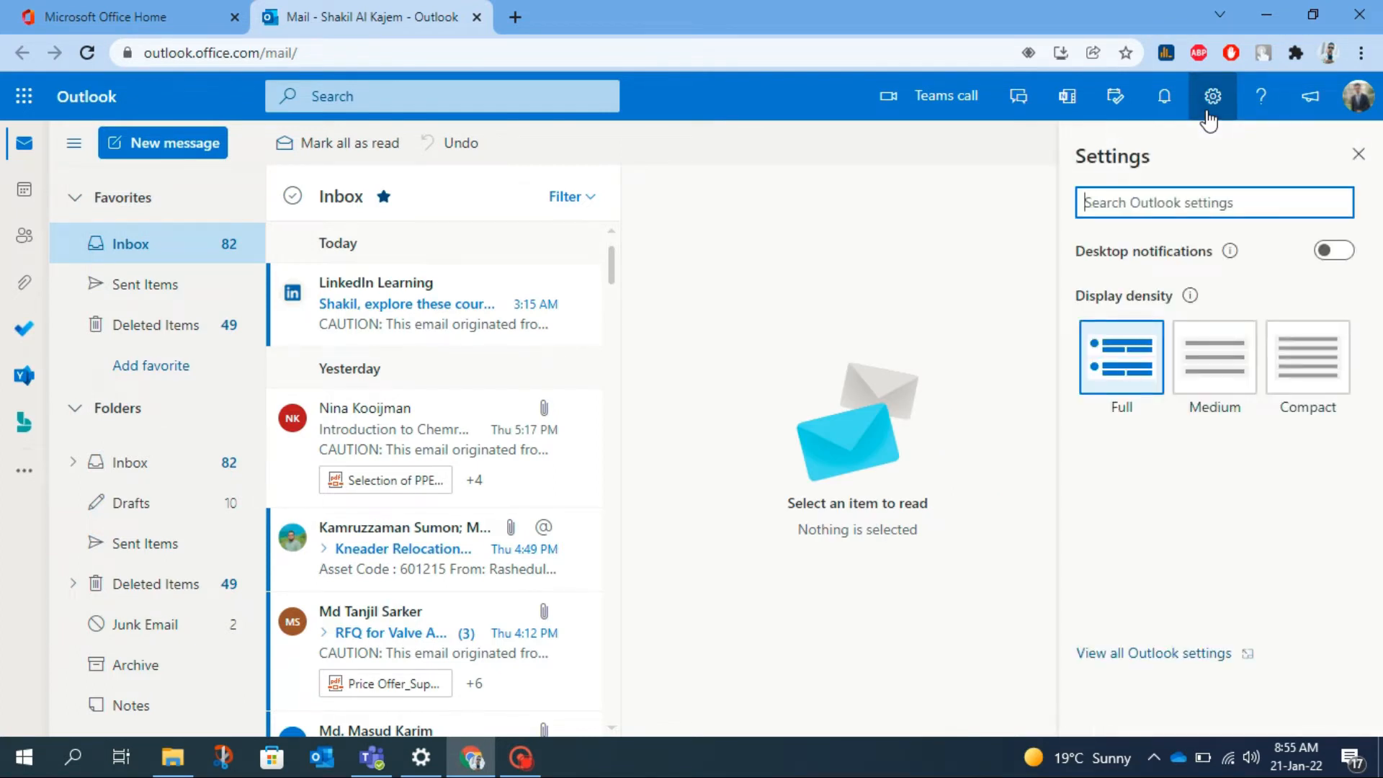
{"action": "mouse_move", "coordinate": [1181, 501]}
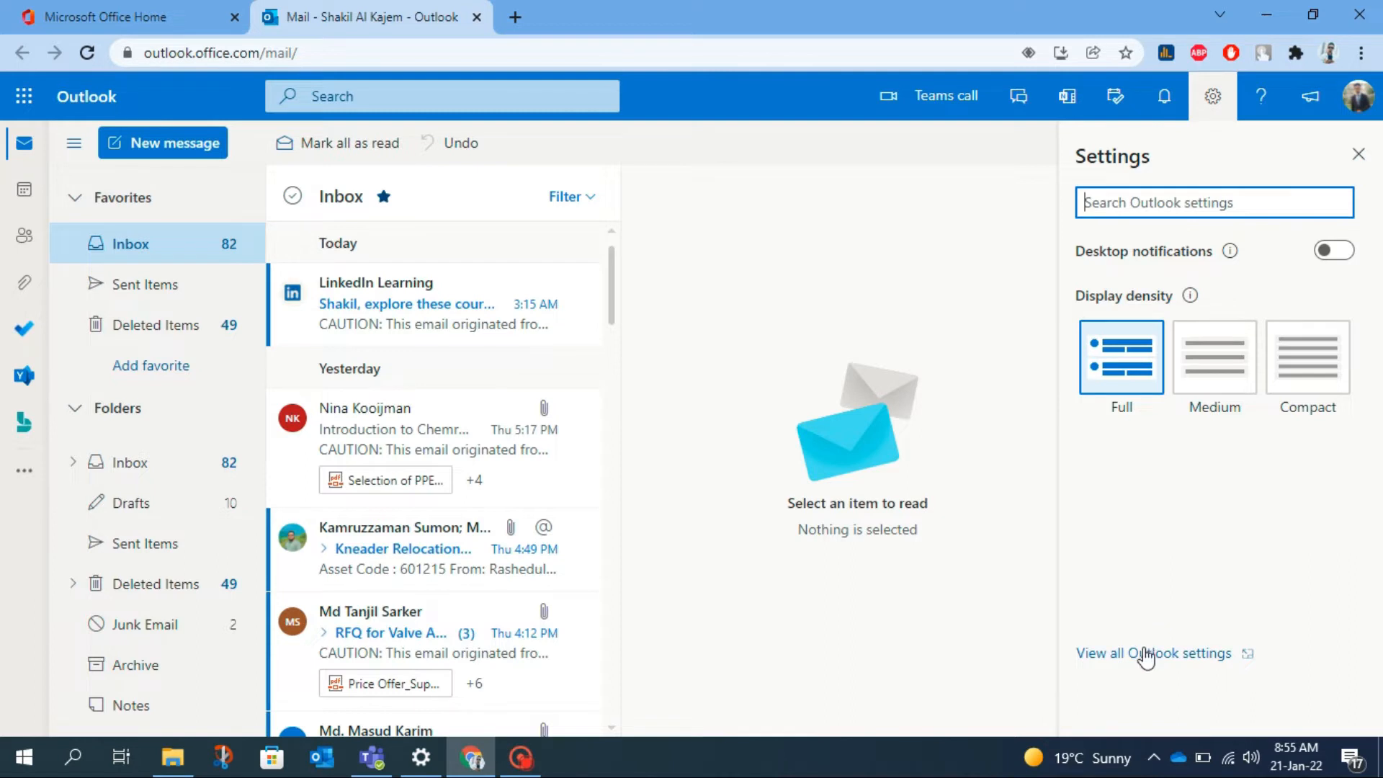
{"action": "mouse_move", "coordinate": [1140, 664]}
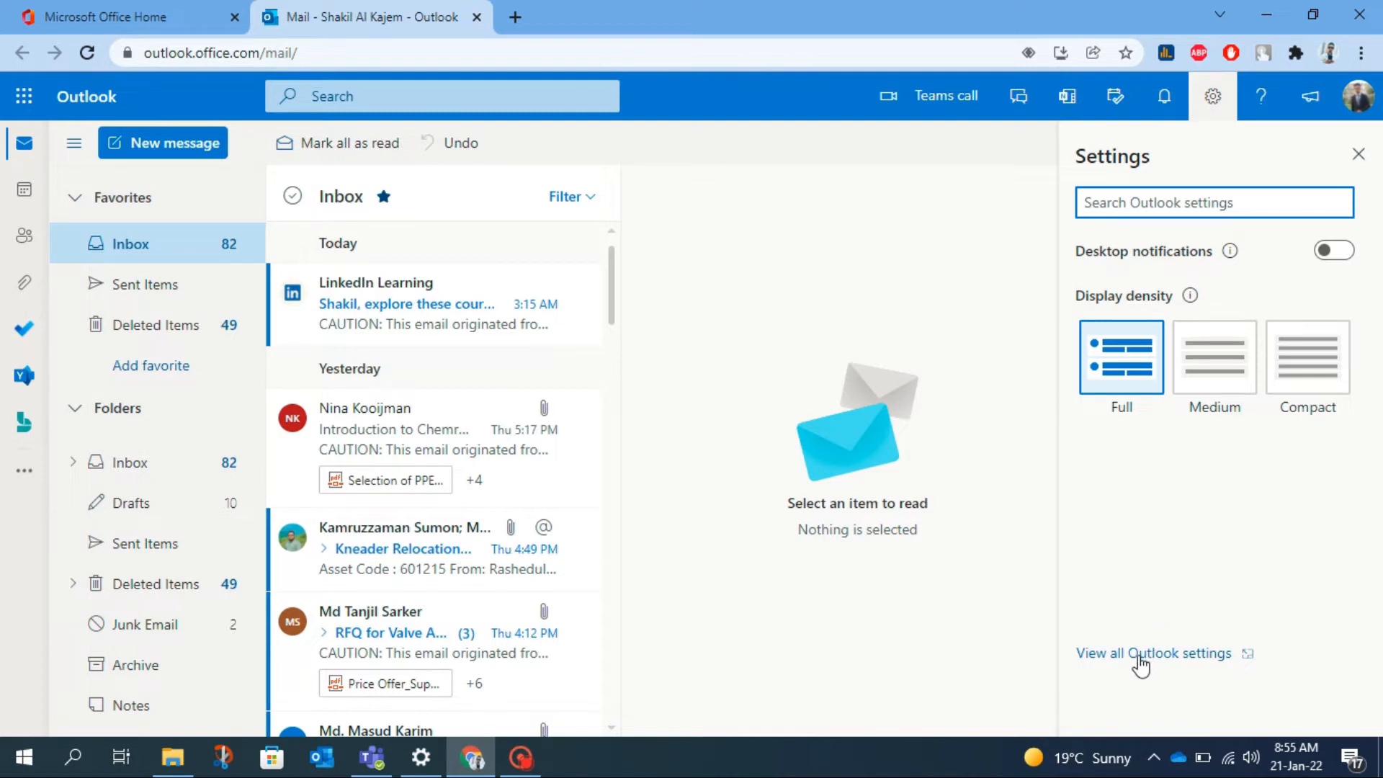
{"action": "left_click", "coordinate": [1155, 654]}
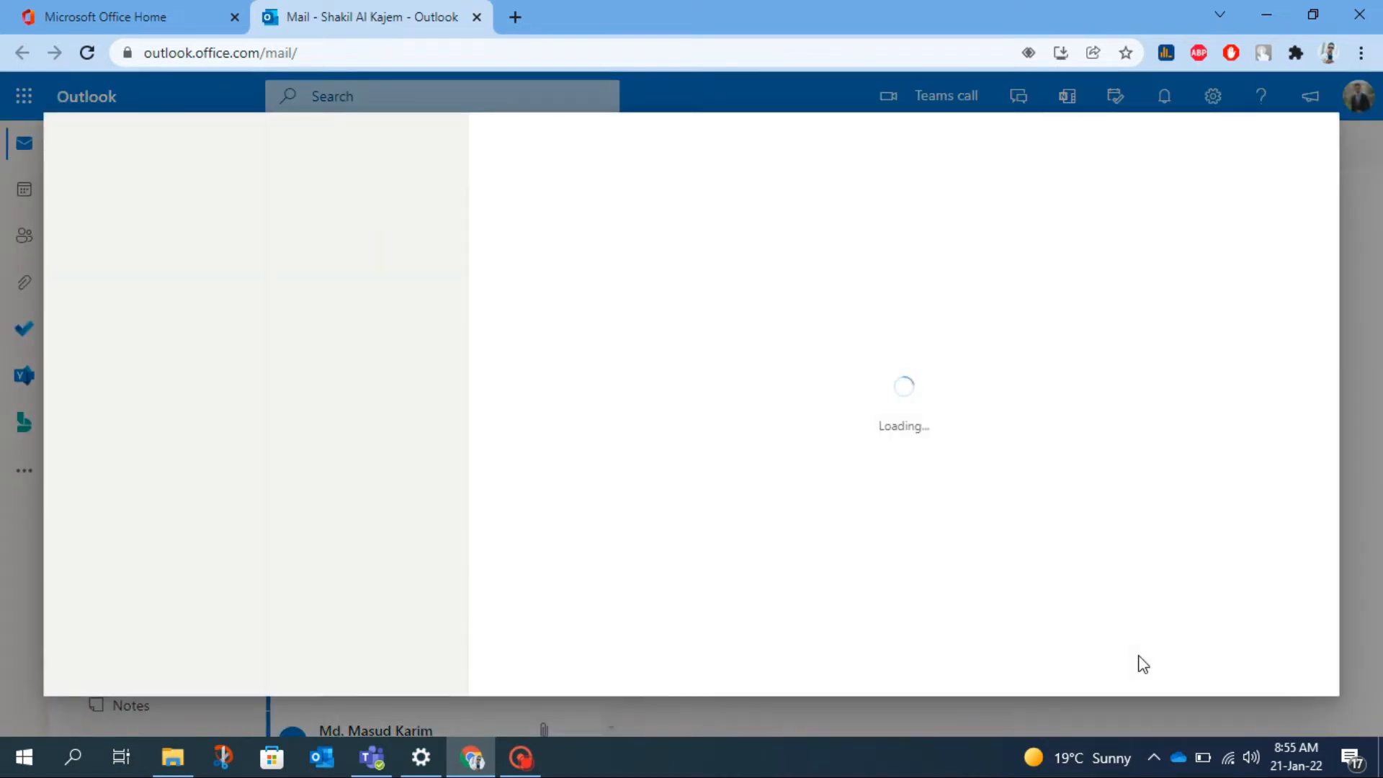
Go to Calendar > Shared calendars in the Outlook settings.
{"action": "left_click", "coordinate": [1213, 96]}
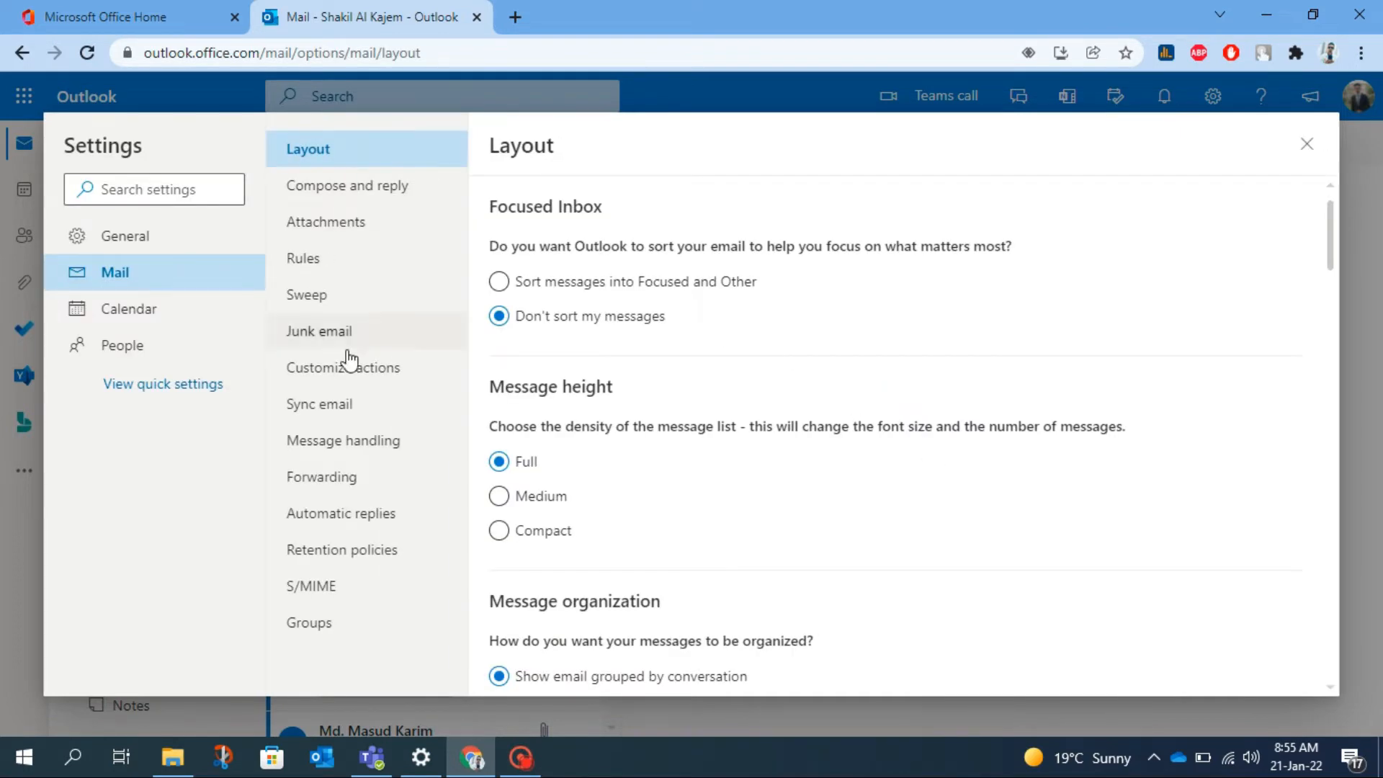
{"action": "left_click", "coordinate": [129, 309]}
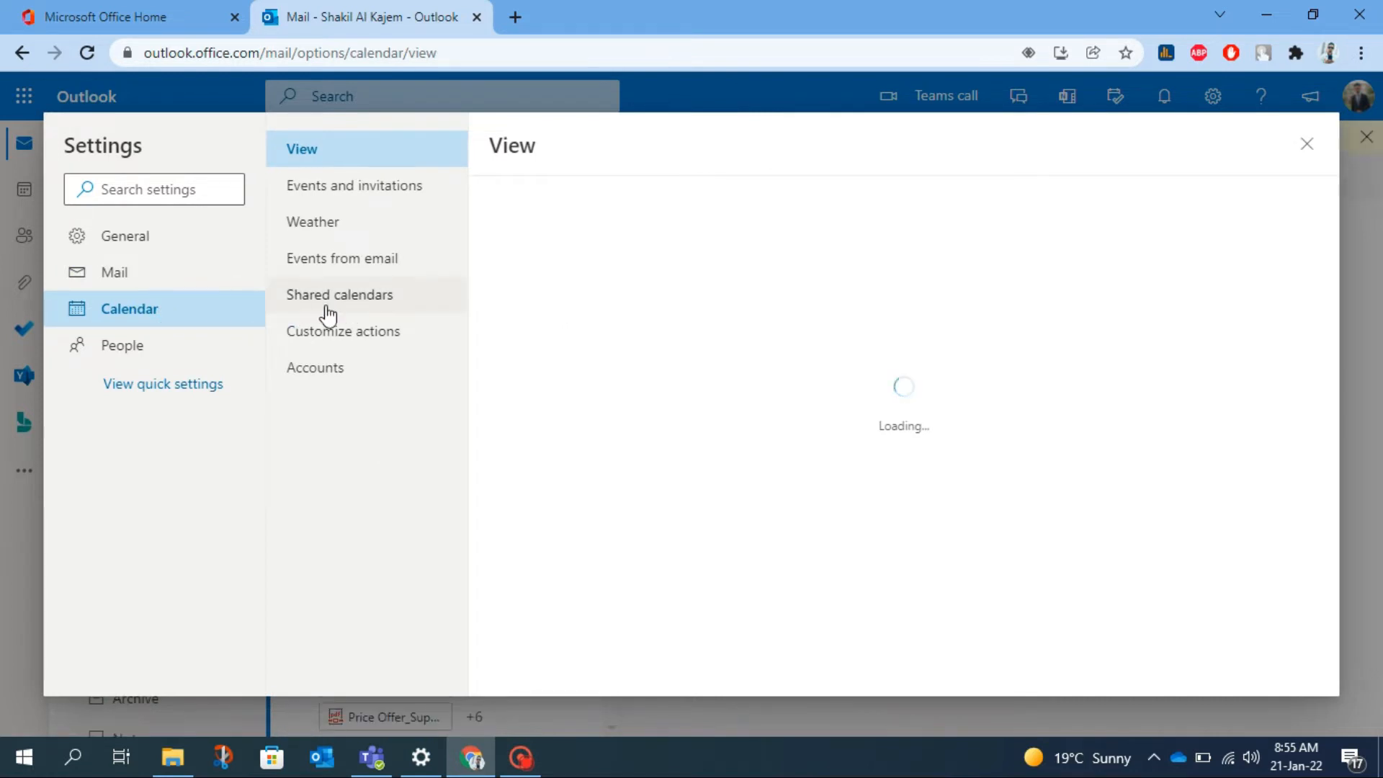
{"action": "left_click", "coordinate": [339, 295]}
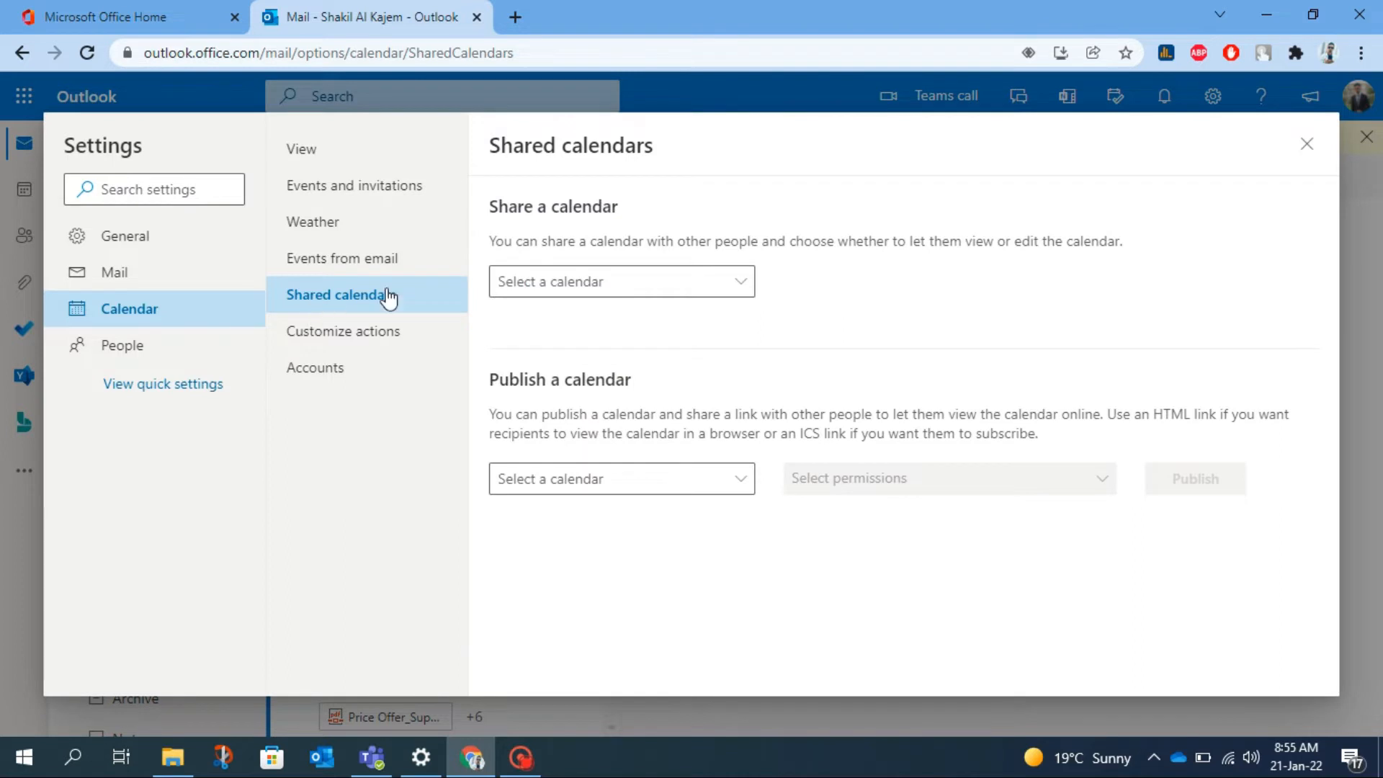
{"action": "mouse_move", "coordinate": [558, 230]}
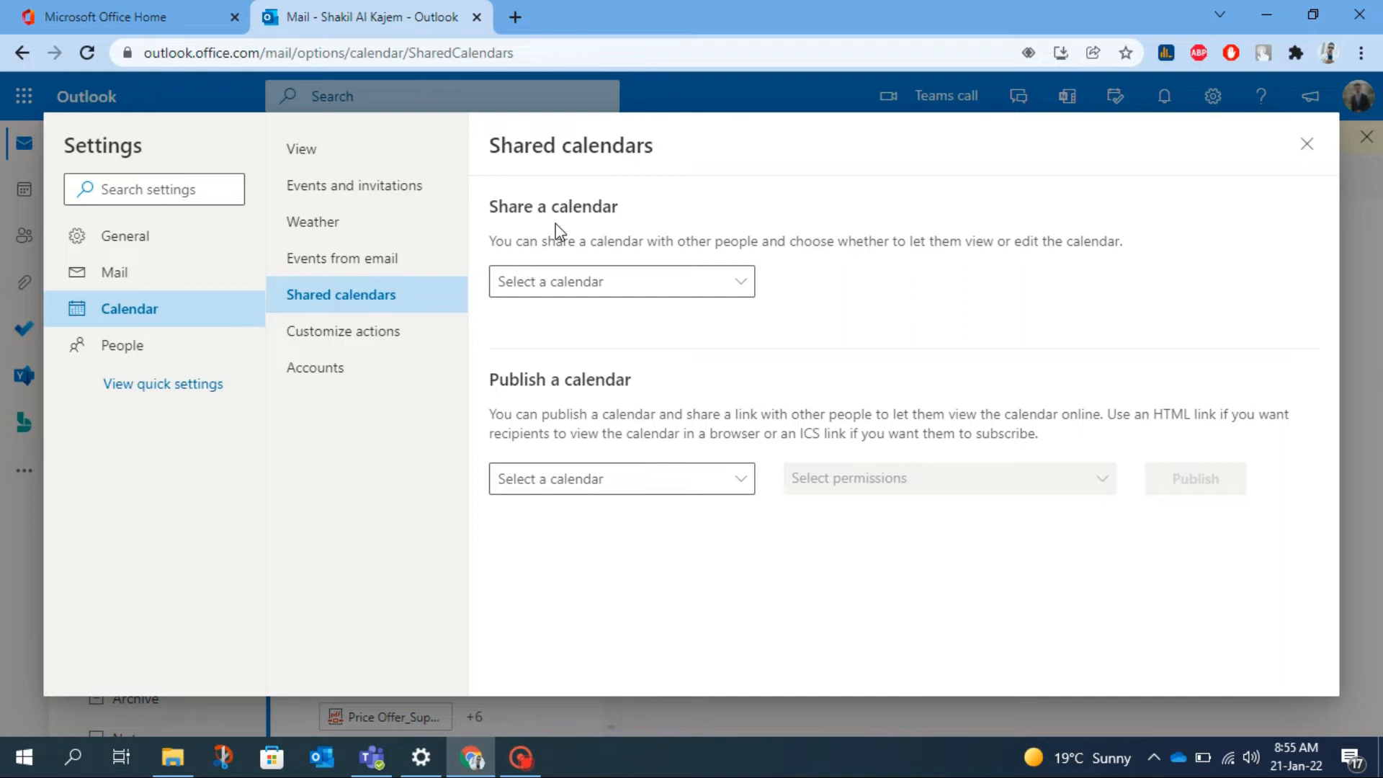
{"action": "mouse_move", "coordinate": [1012, 268]}
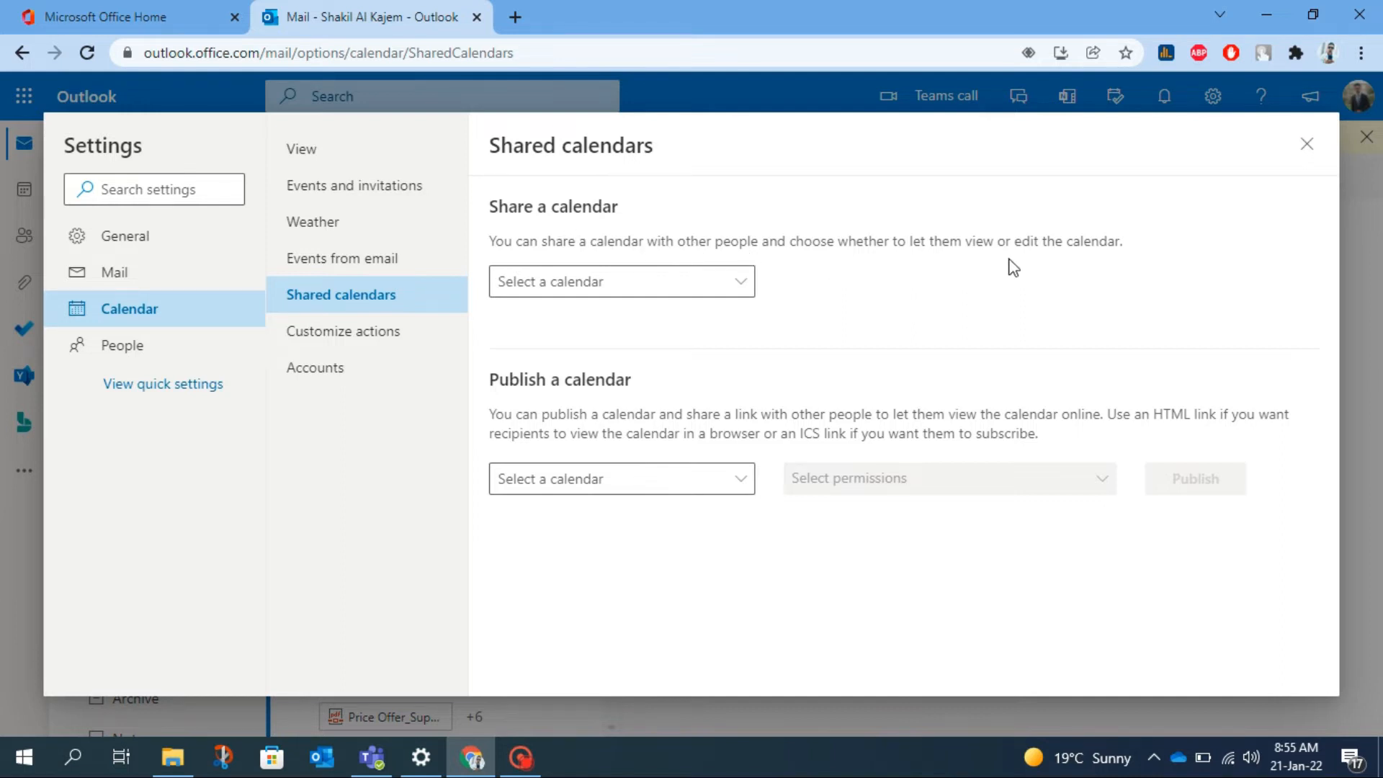
{"action": "mouse_move", "coordinate": [551, 422]}
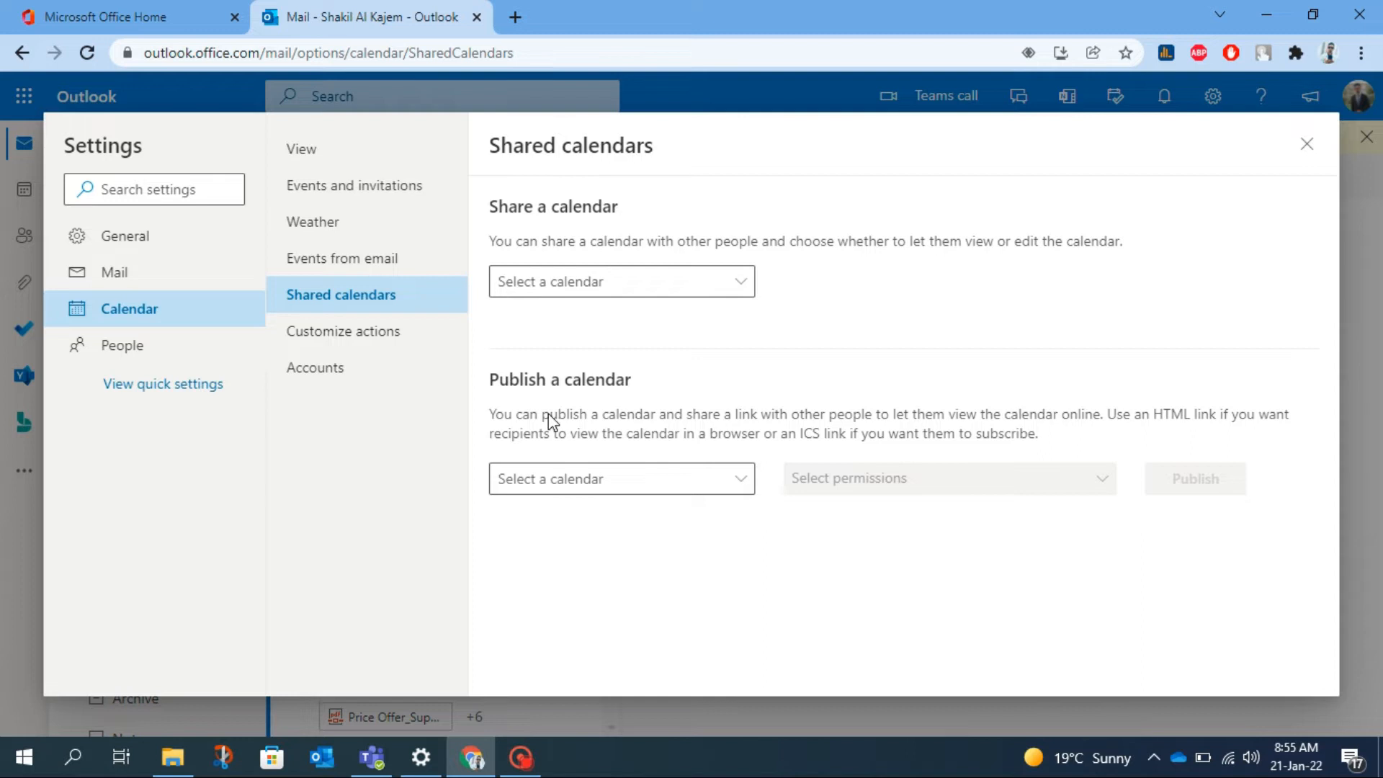
{"action": "mouse_move", "coordinate": [573, 423]}
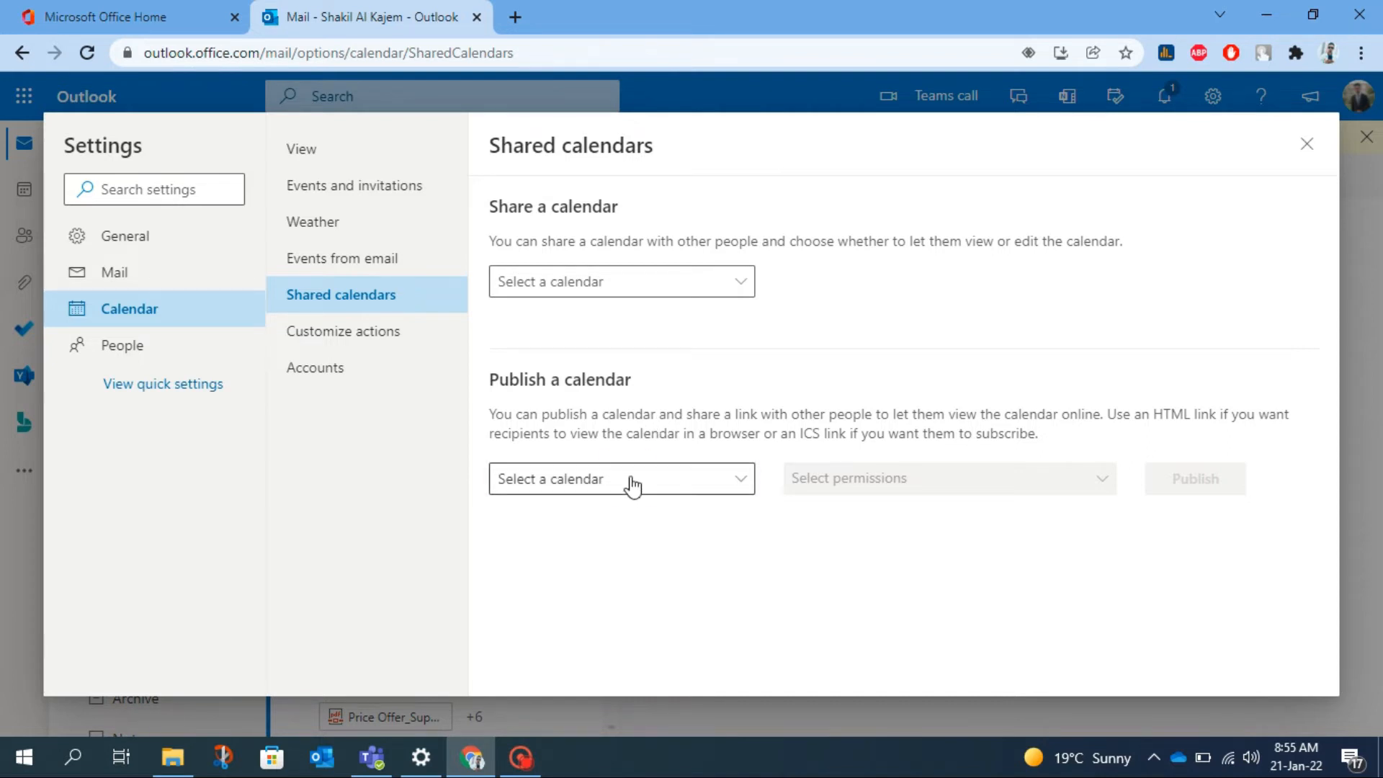
Publish 'Calendar' with 'Can view all details' permission to generate HTML and ICS links.
{"action": "left_click", "coordinate": [622, 479]}
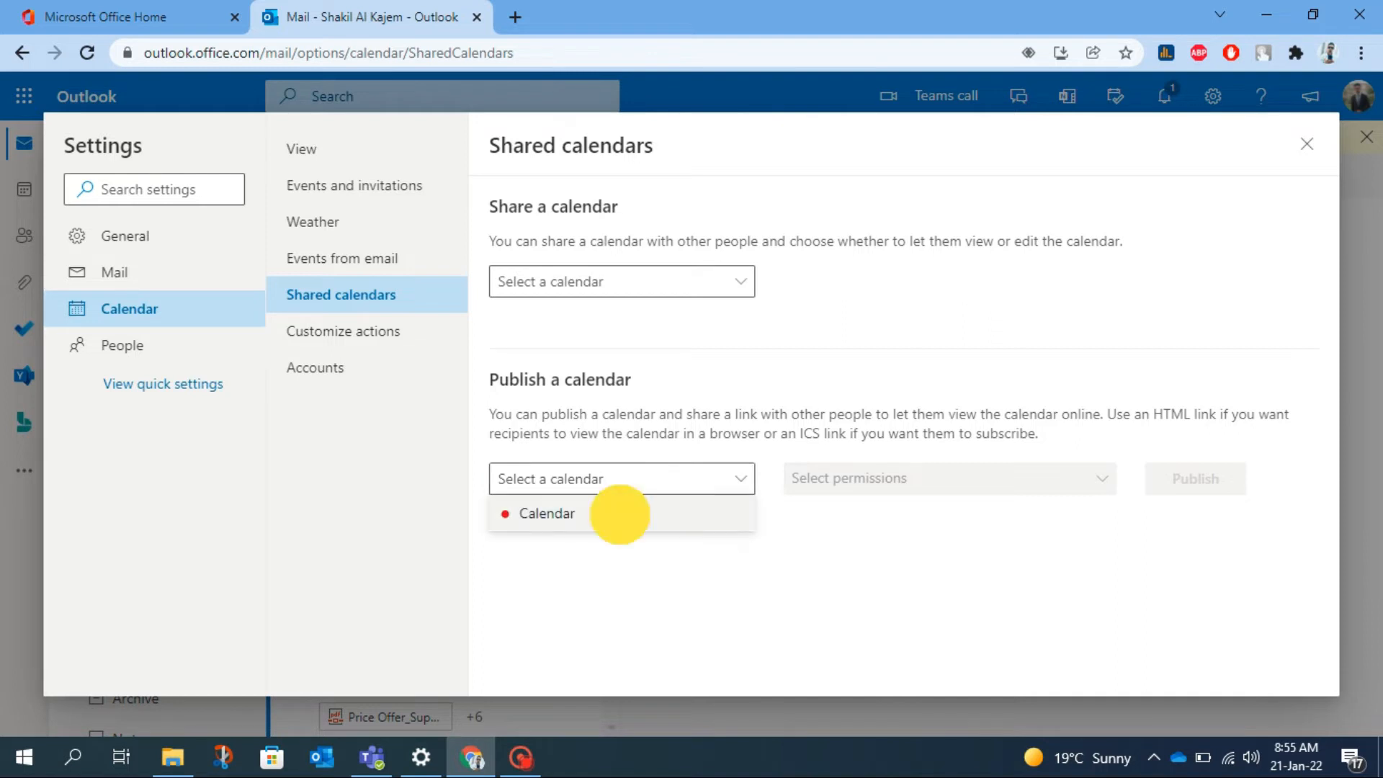
{"action": "left_click", "coordinate": [547, 513]}
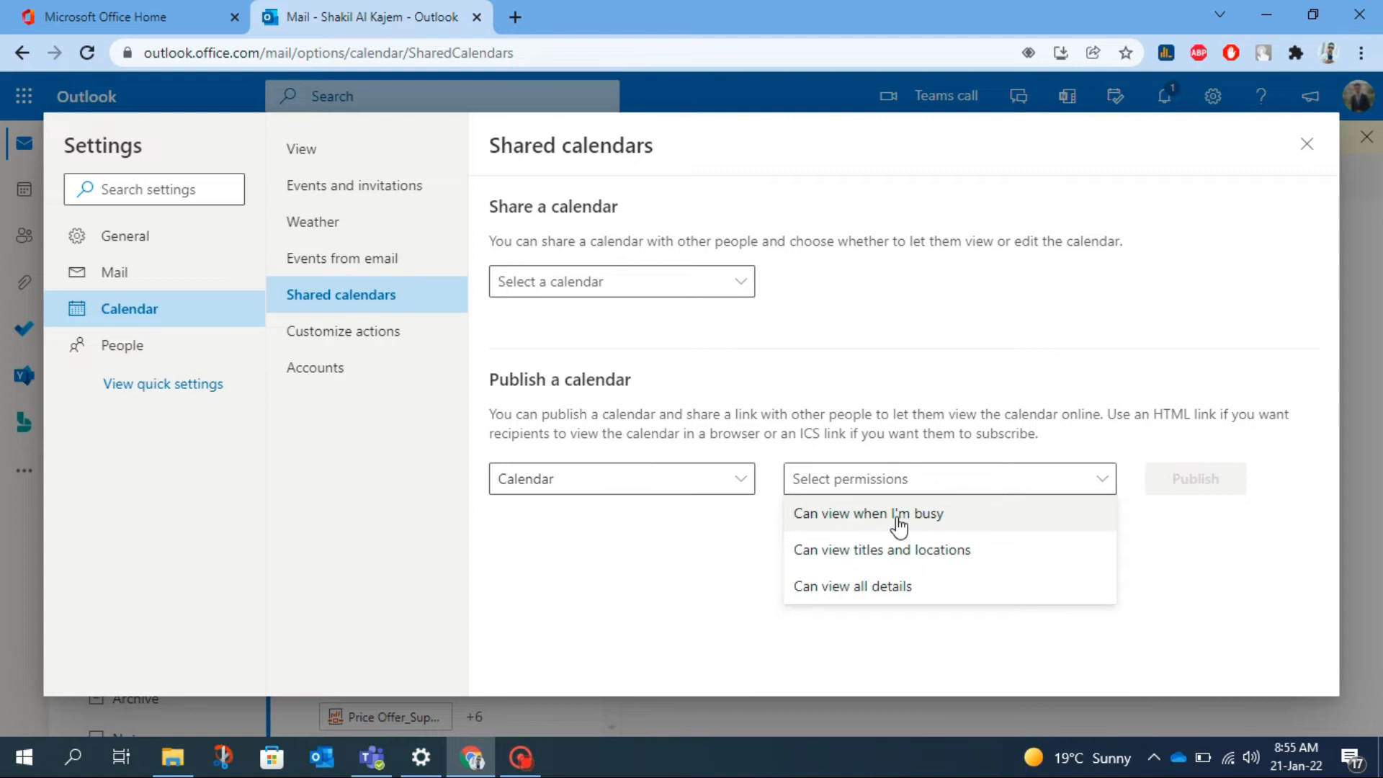
{"action": "mouse_move", "coordinate": [904, 529]}
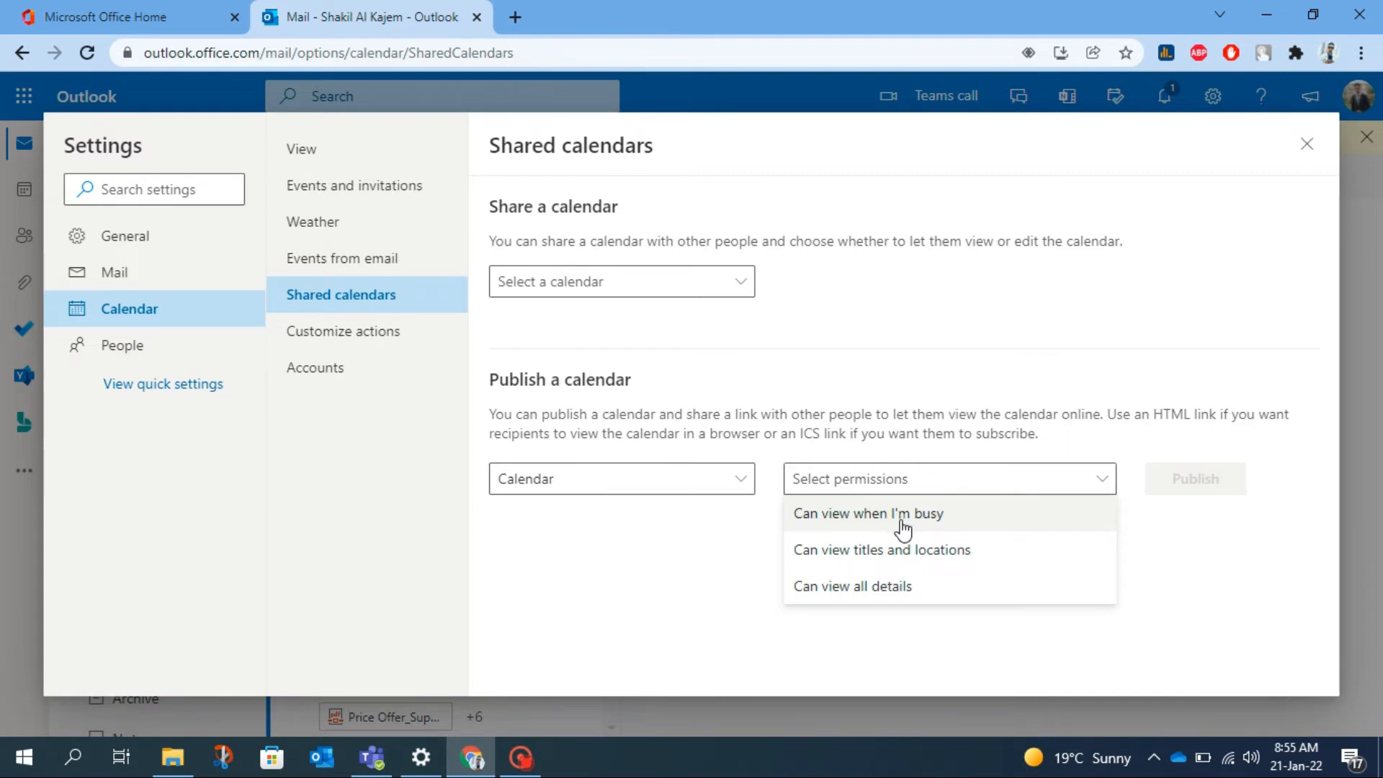
{"action": "mouse_move", "coordinate": [909, 564]}
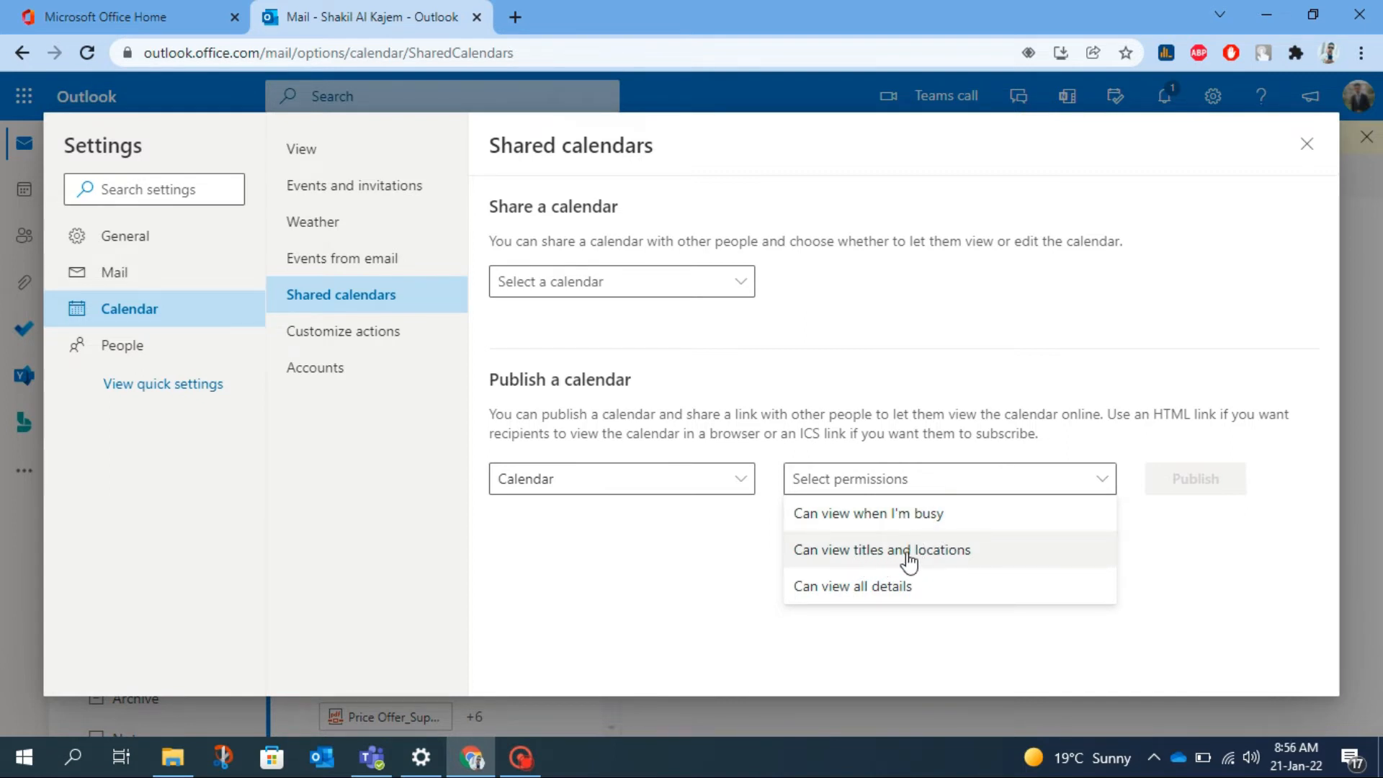
{"action": "left_click", "coordinate": [853, 586]}
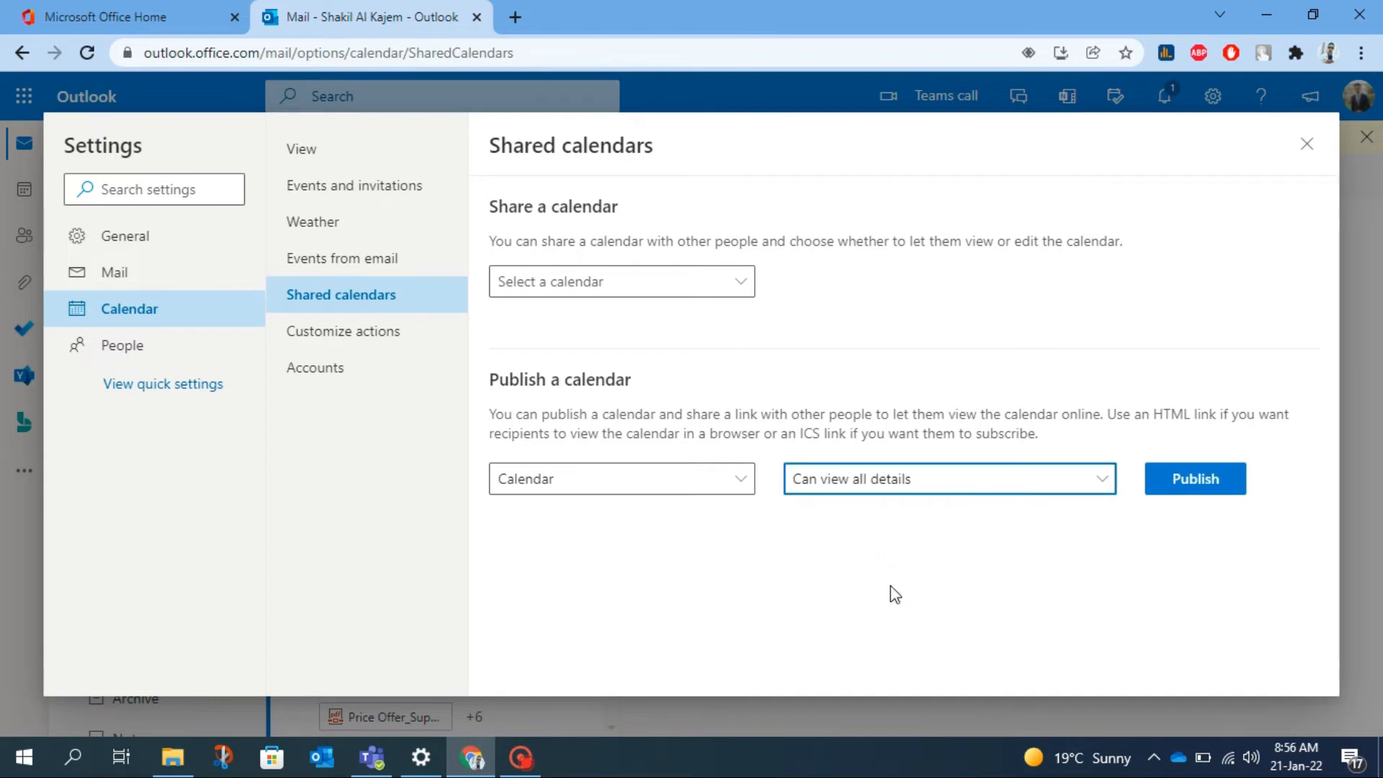
{"action": "left_click", "coordinate": [1196, 479]}
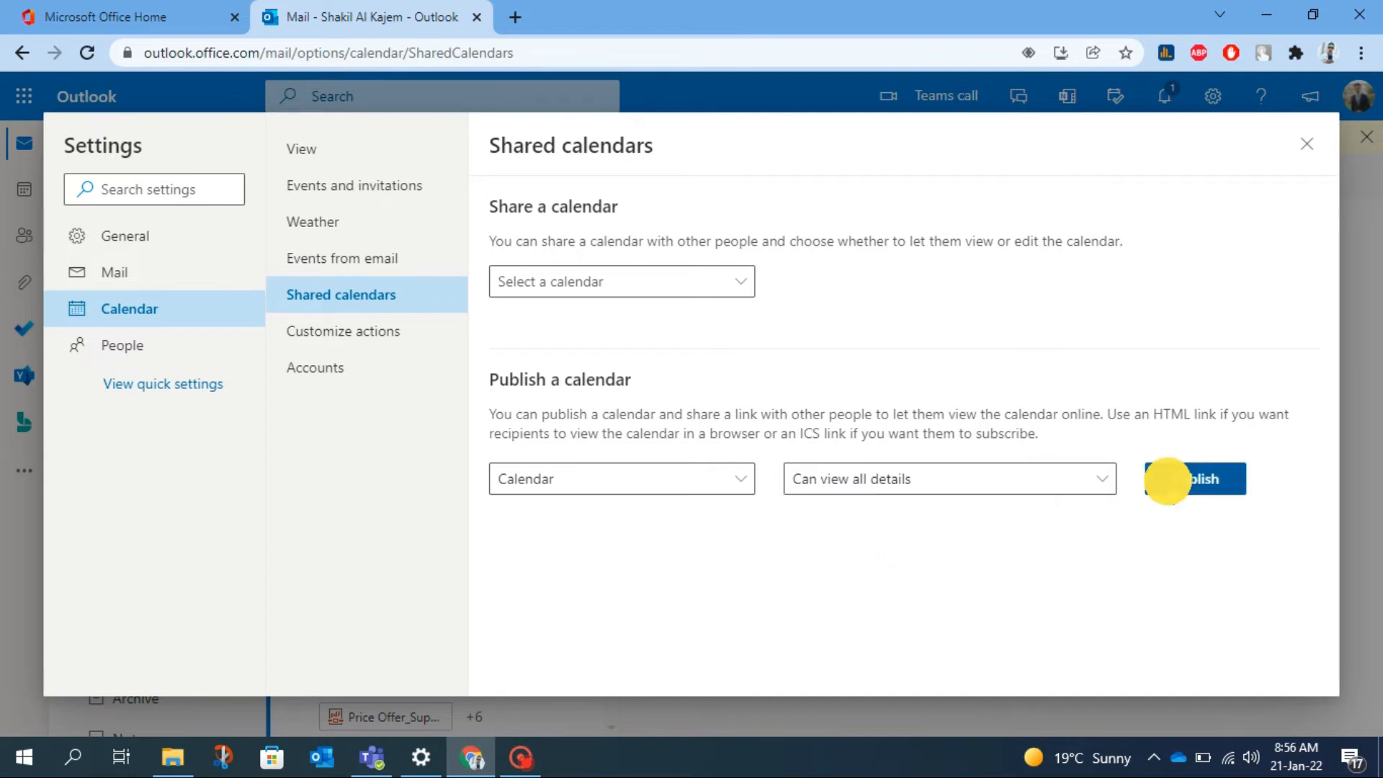
{"action": "left_click", "coordinate": [1192, 479]}
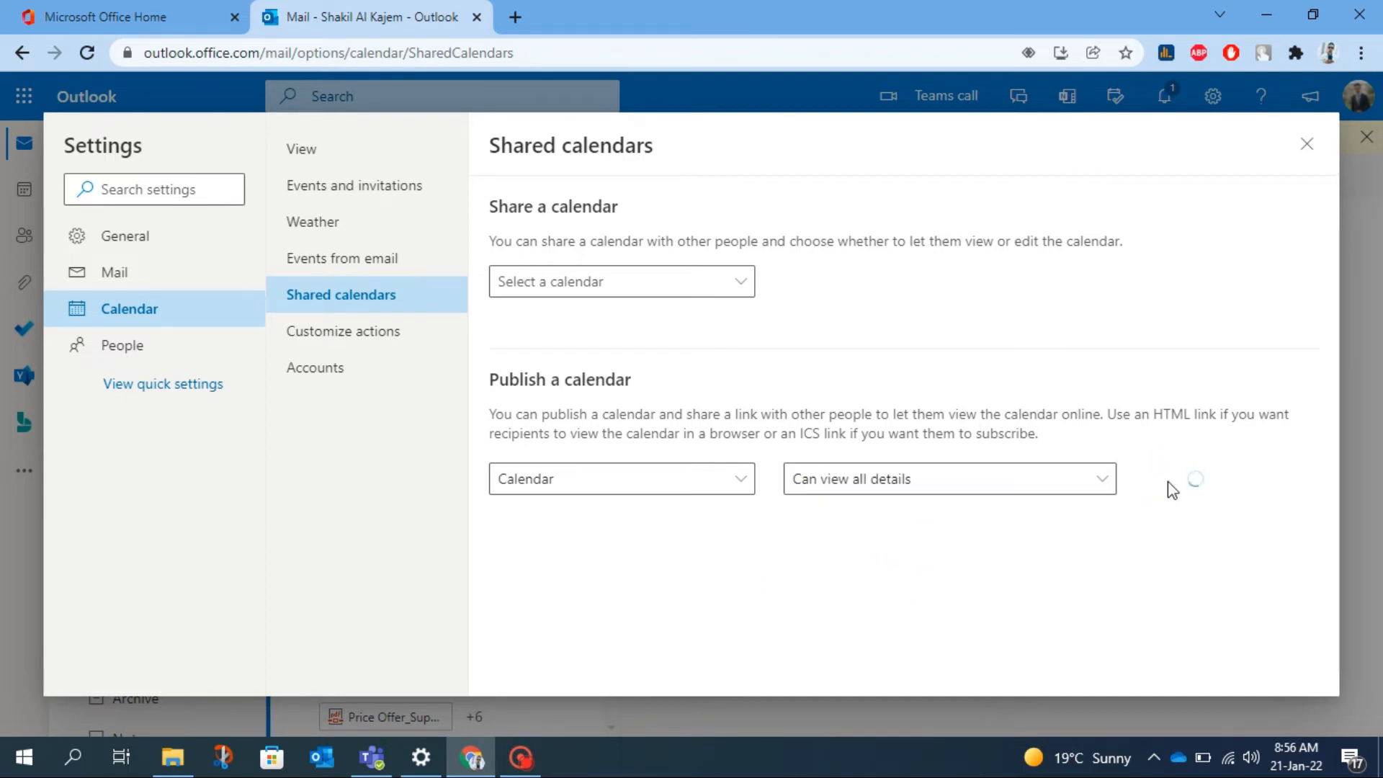
{"action": "left_click", "coordinate": [1195, 479]}
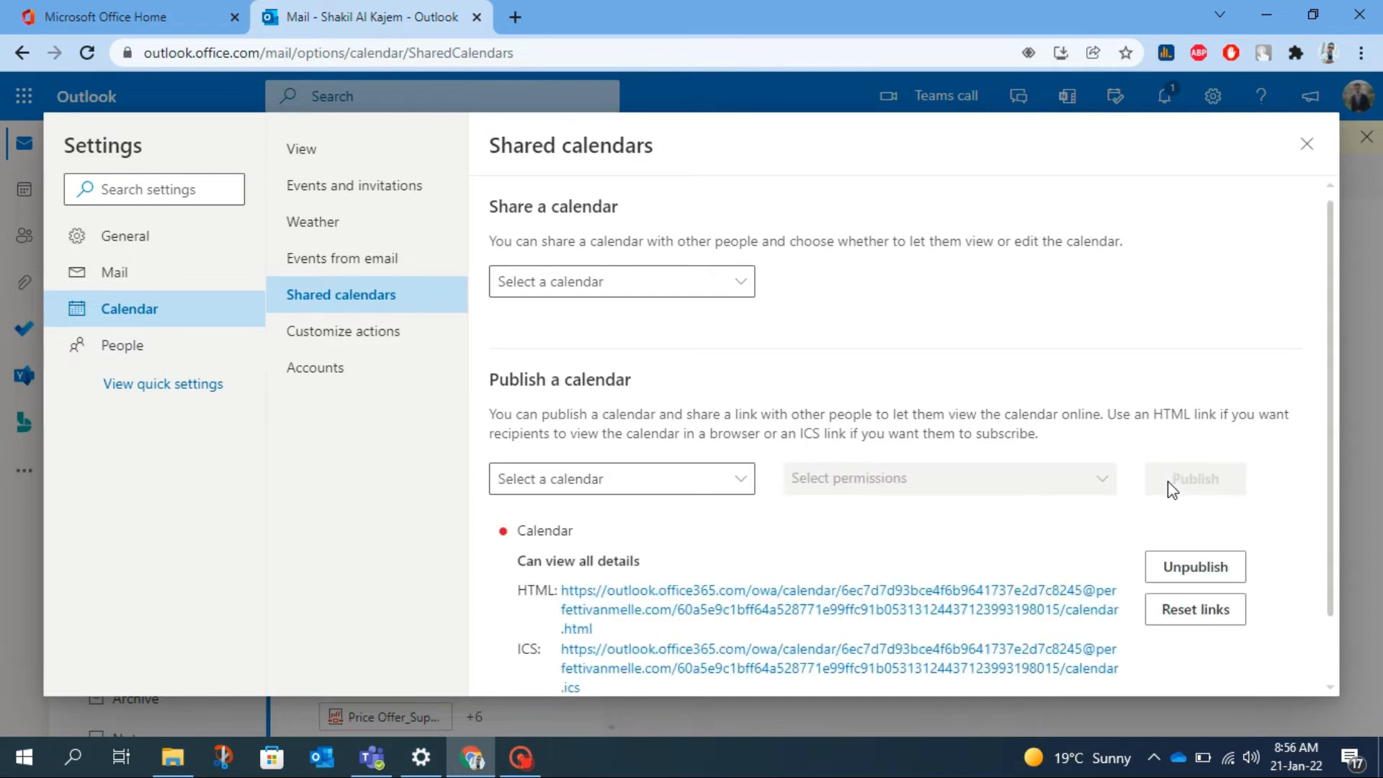
Copy the published calendar's ICS link and start opening Google Calendar.
{"action": "scroll", "scroll_direction": "down", "scroll_amount": 3}
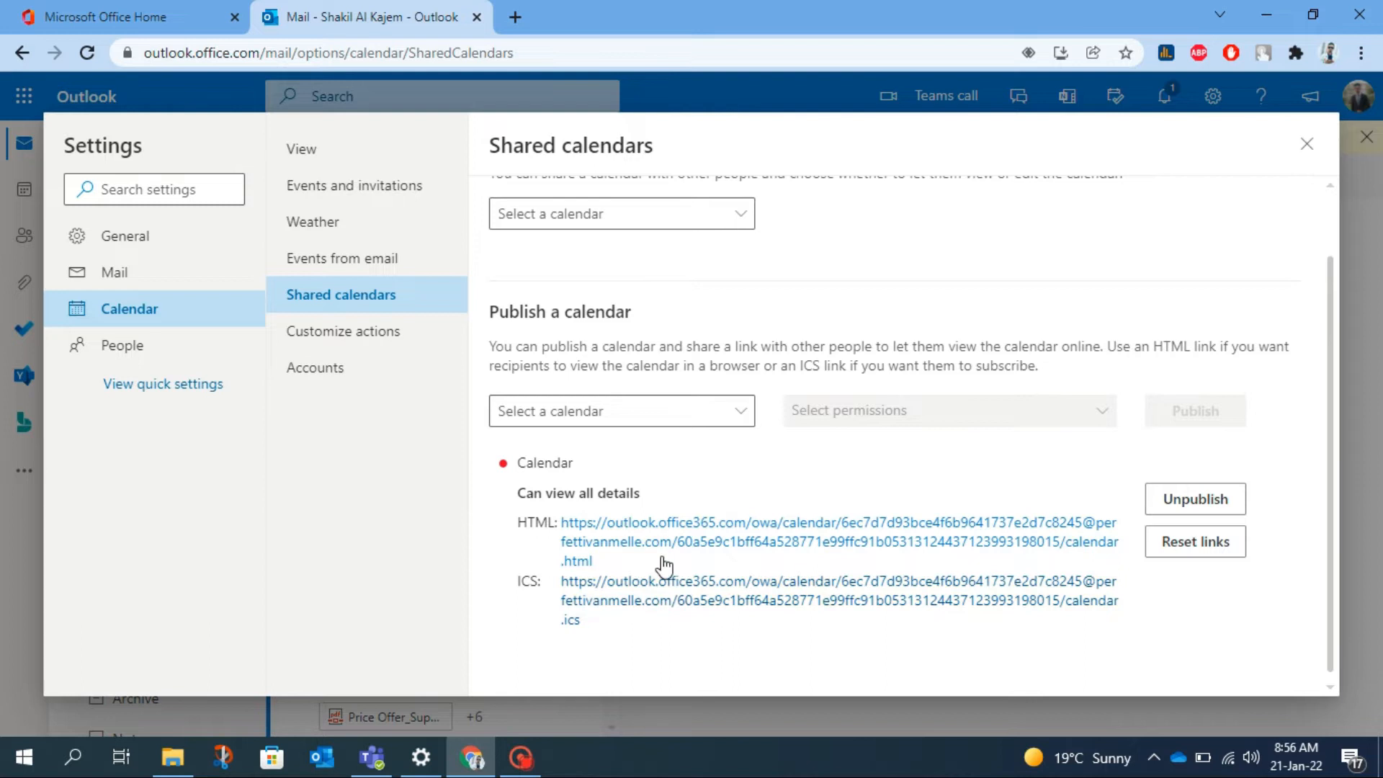
{"action": "mouse_move", "coordinate": [590, 623]}
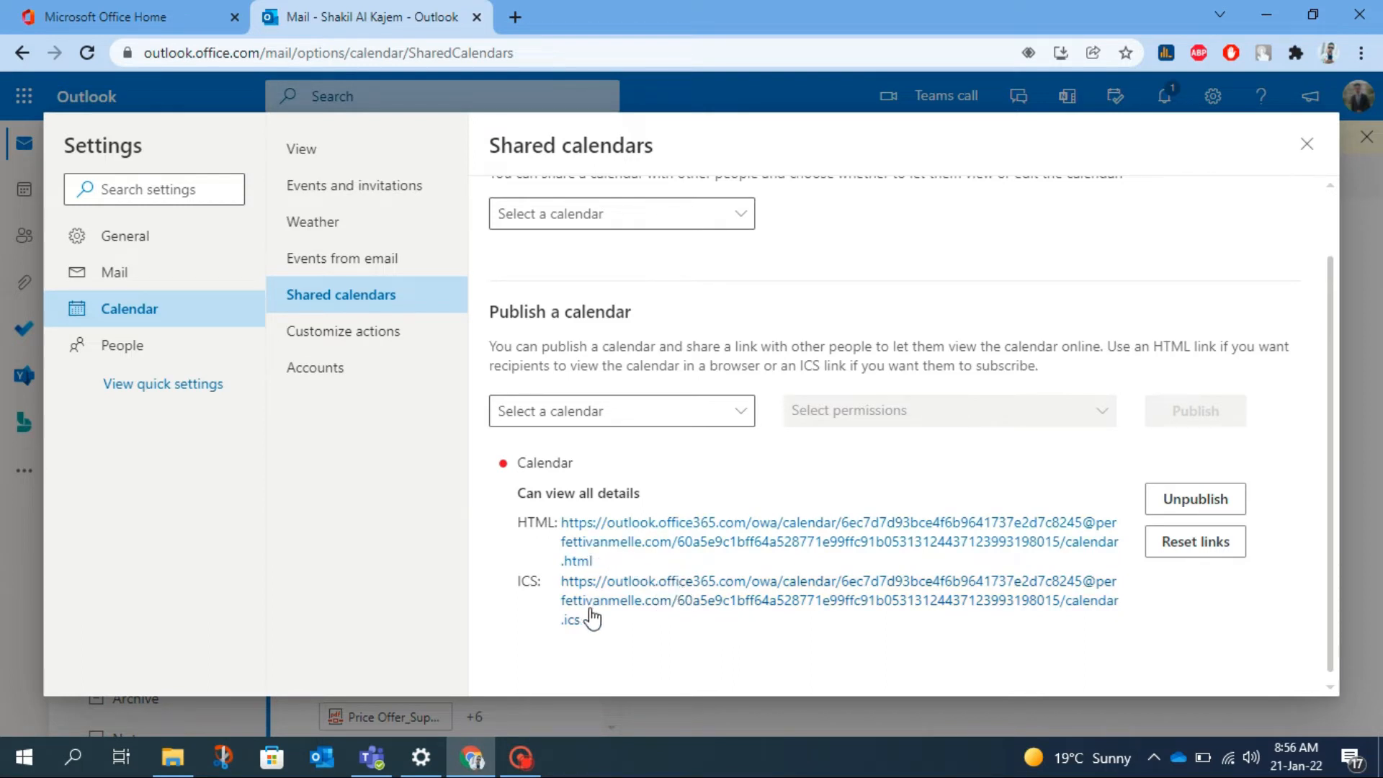
{"action": "right_click", "coordinate": [729, 596]}
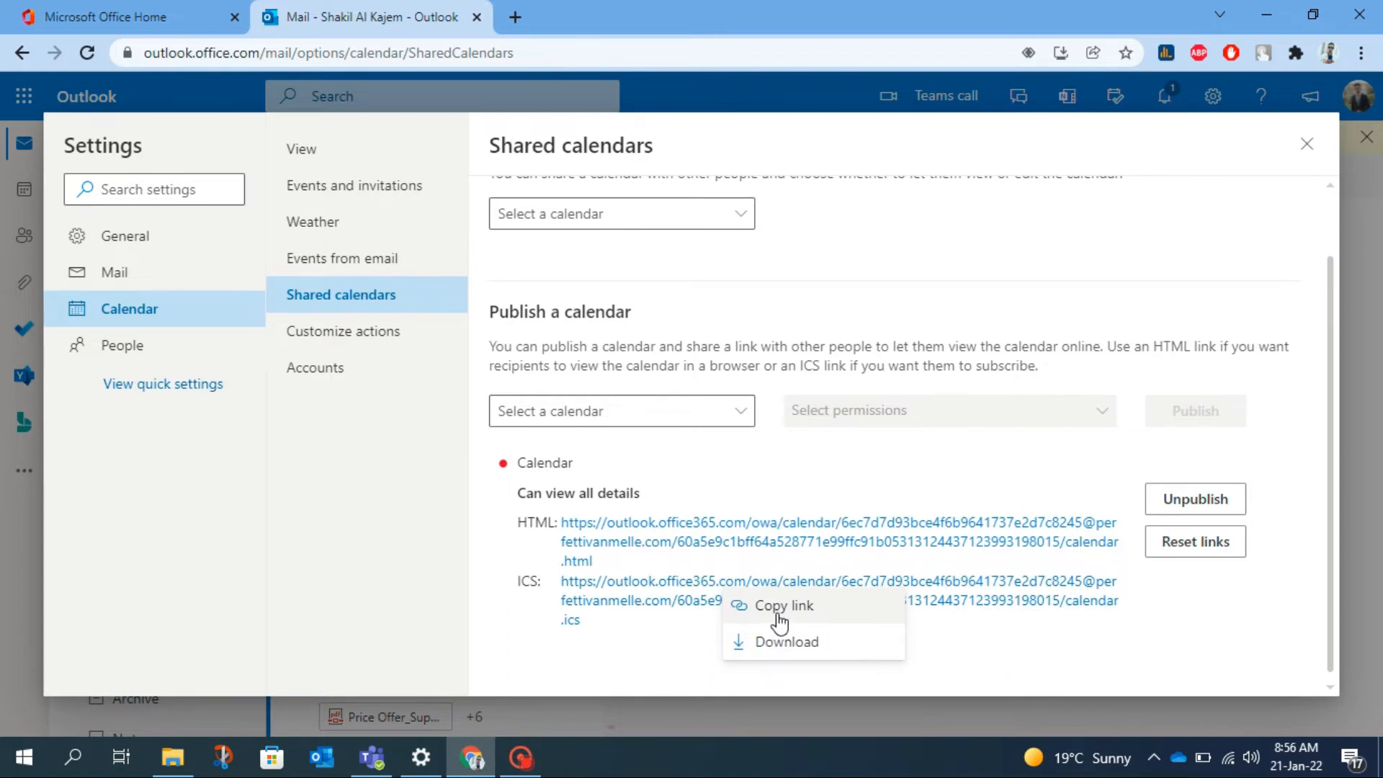
{"action": "left_click", "coordinate": [785, 606]}
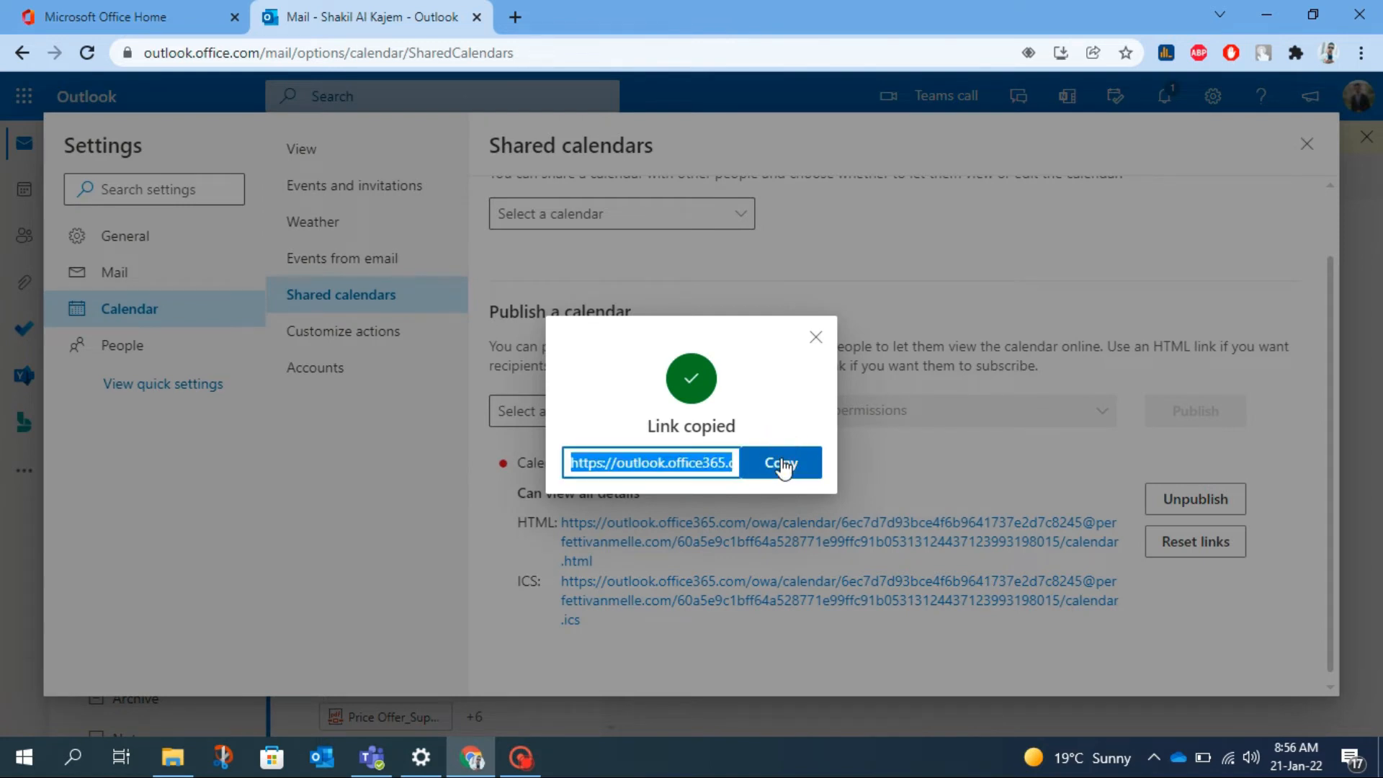
{"action": "mouse_move", "coordinate": [821, 335]}
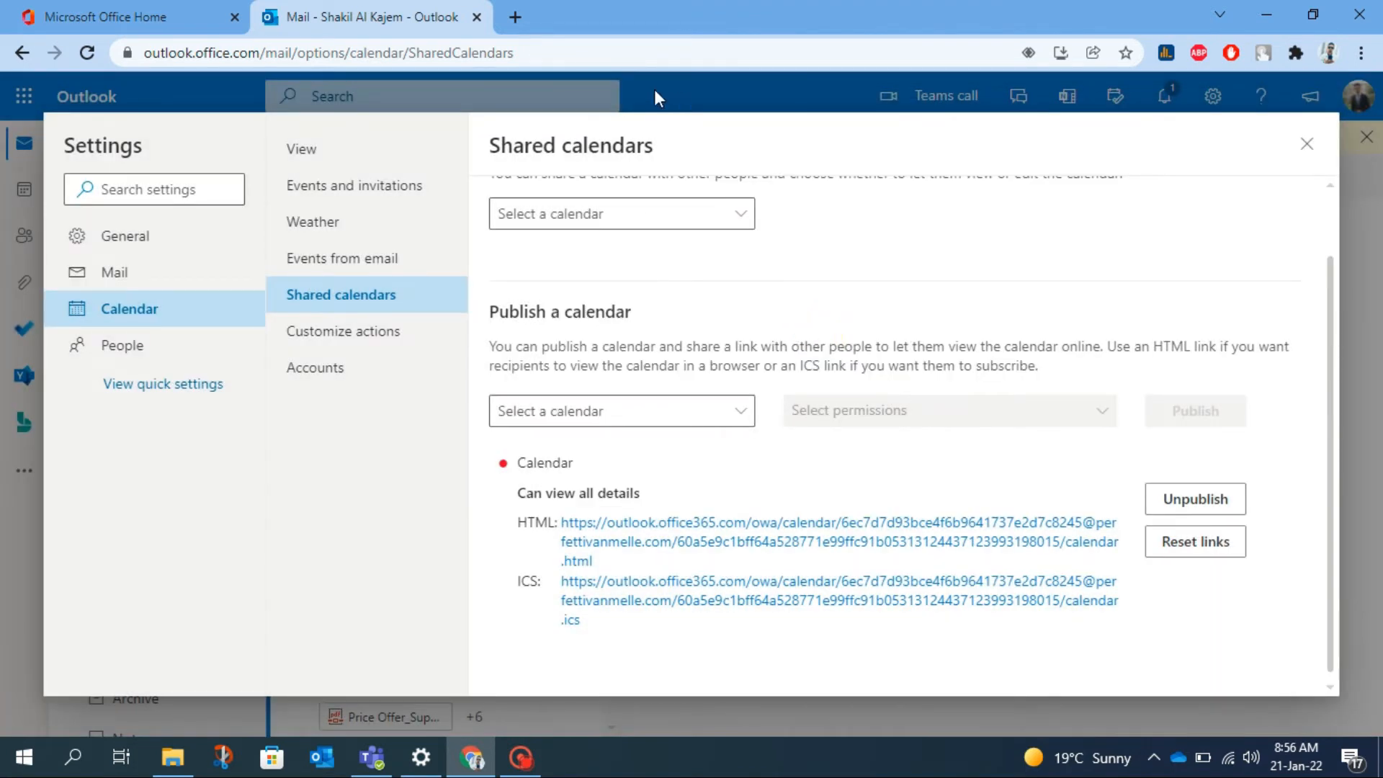
{"action": "type", "text": "cal"}
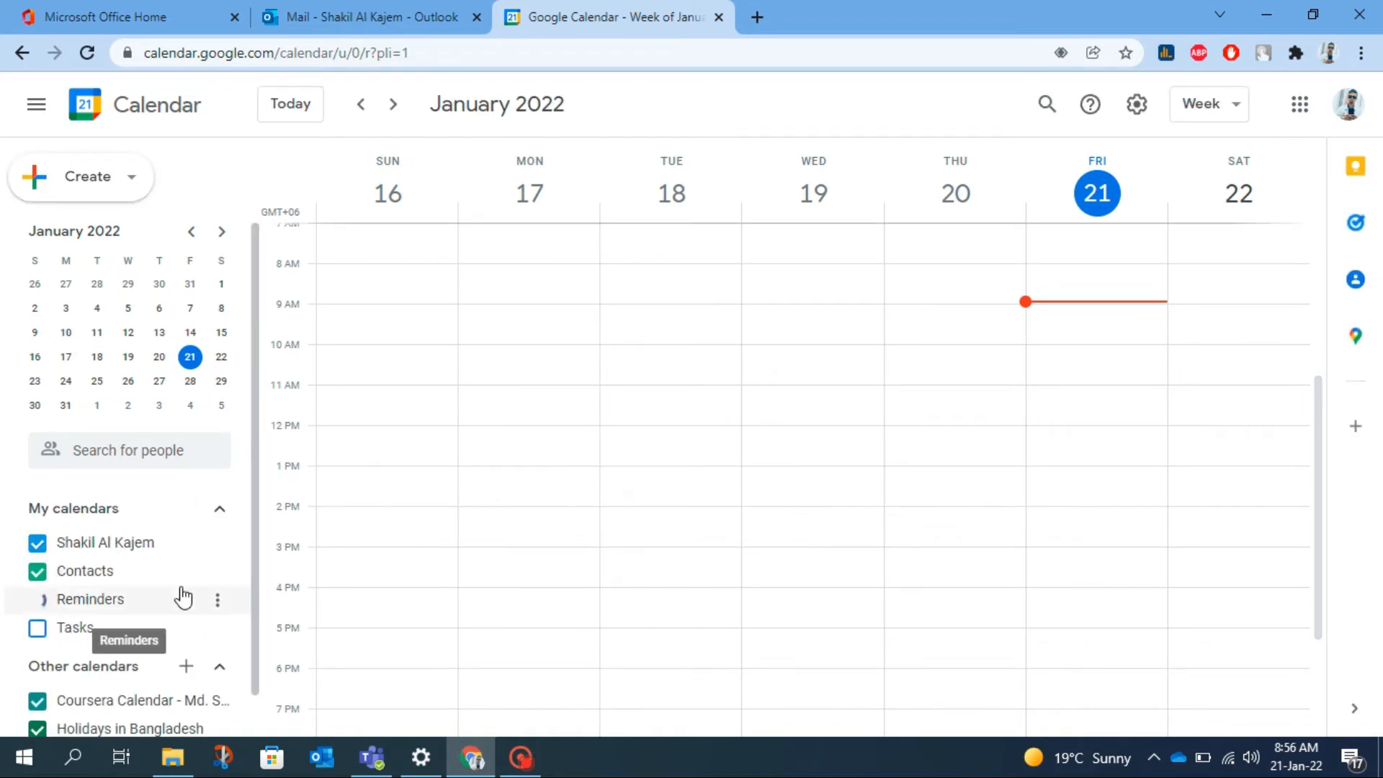
Enable Reminders and choose Other calendars > From URL.
{"action": "left_click", "coordinate": [34, 600]}
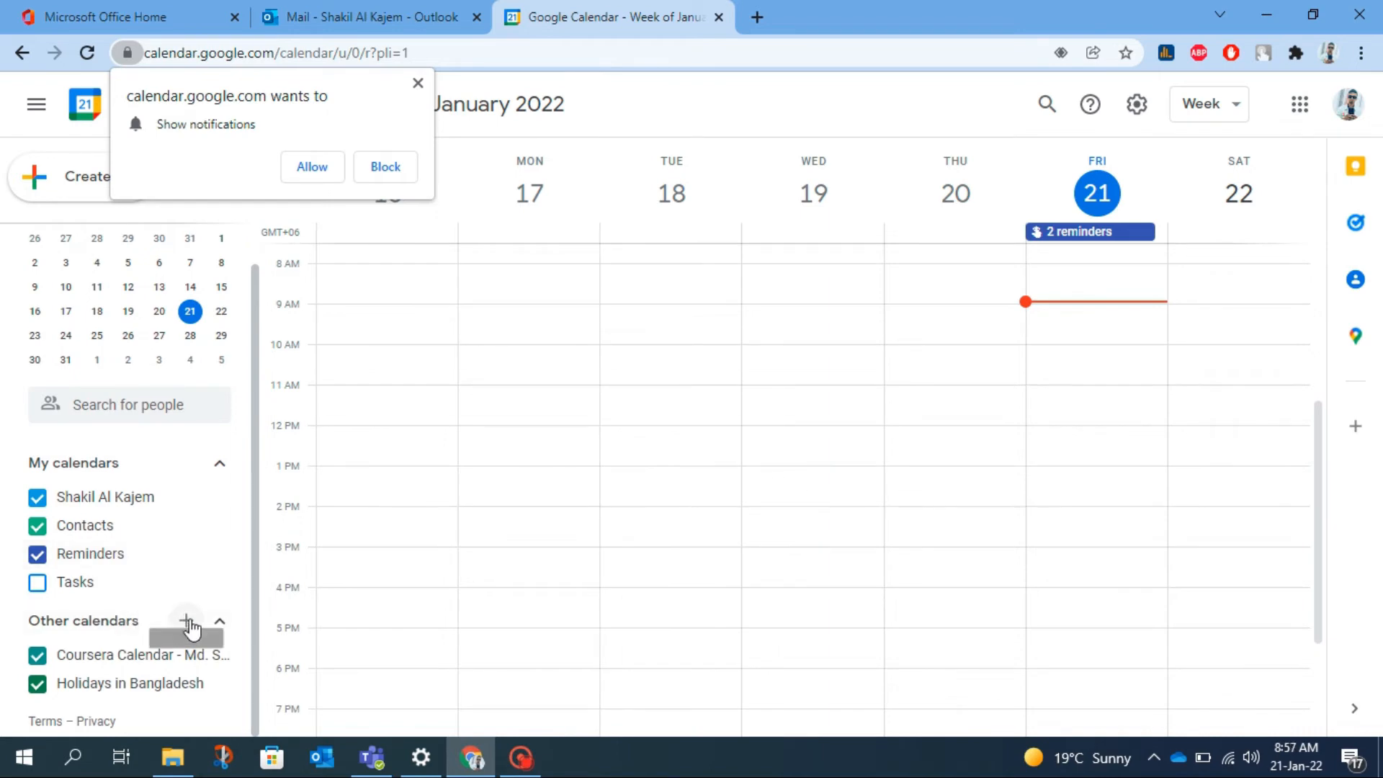
{"action": "mouse_move", "coordinate": [188, 624]}
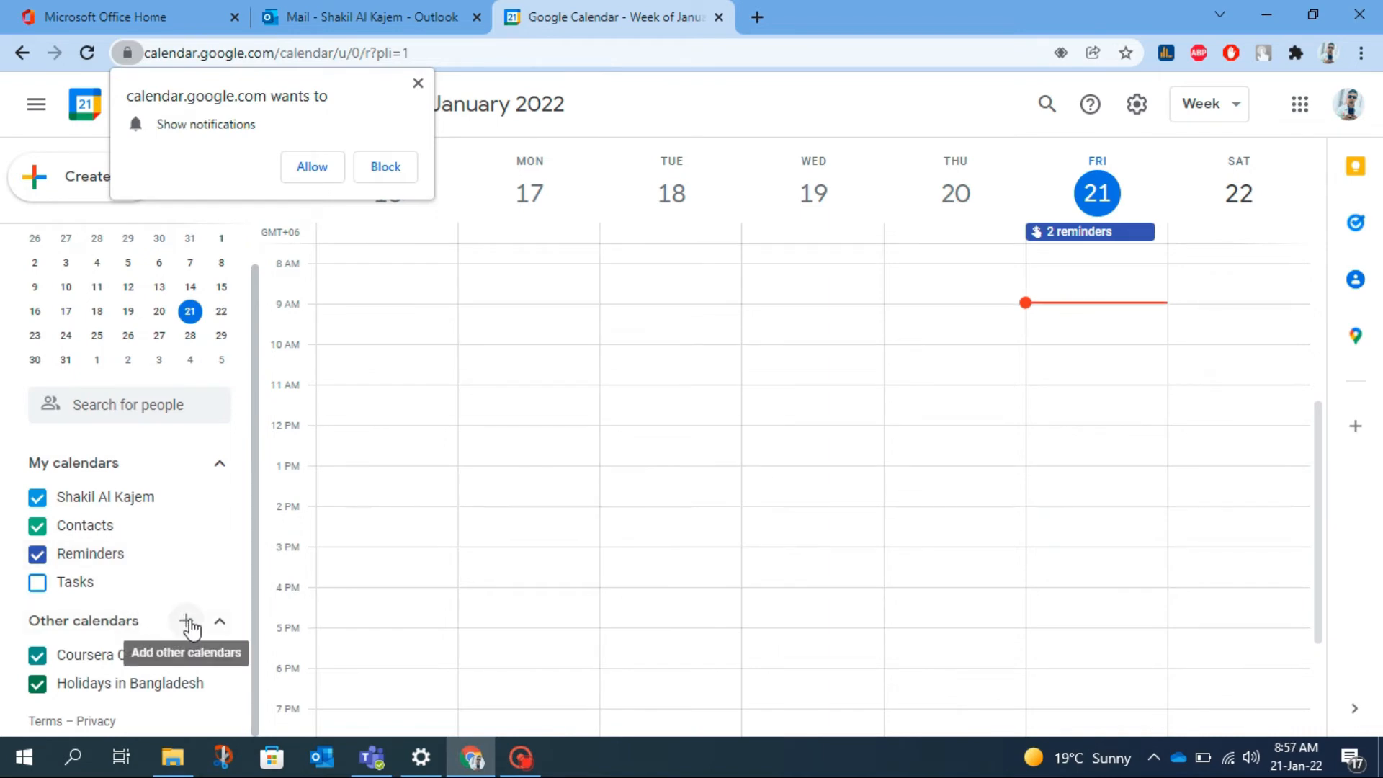
{"action": "left_click", "coordinate": [186, 621]}
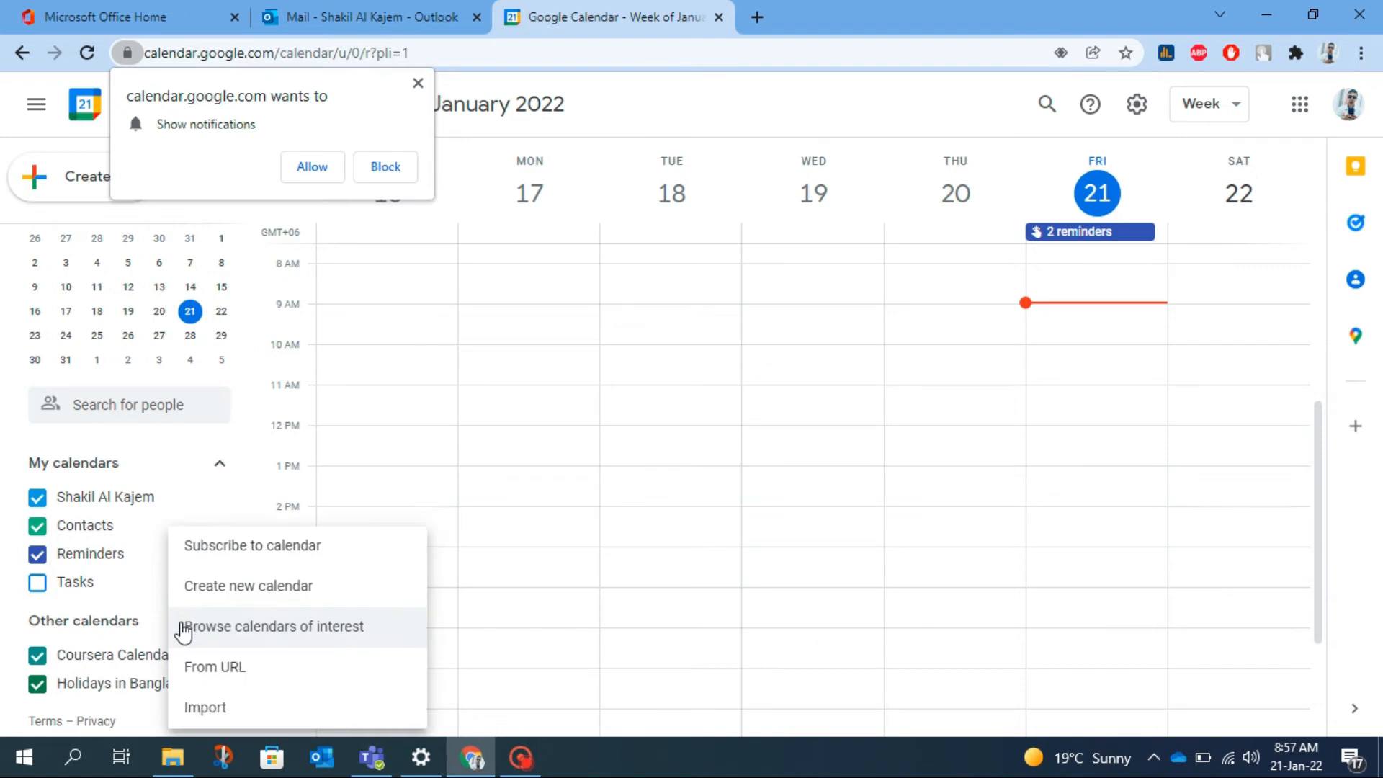
{"action": "mouse_move", "coordinate": [255, 584]}
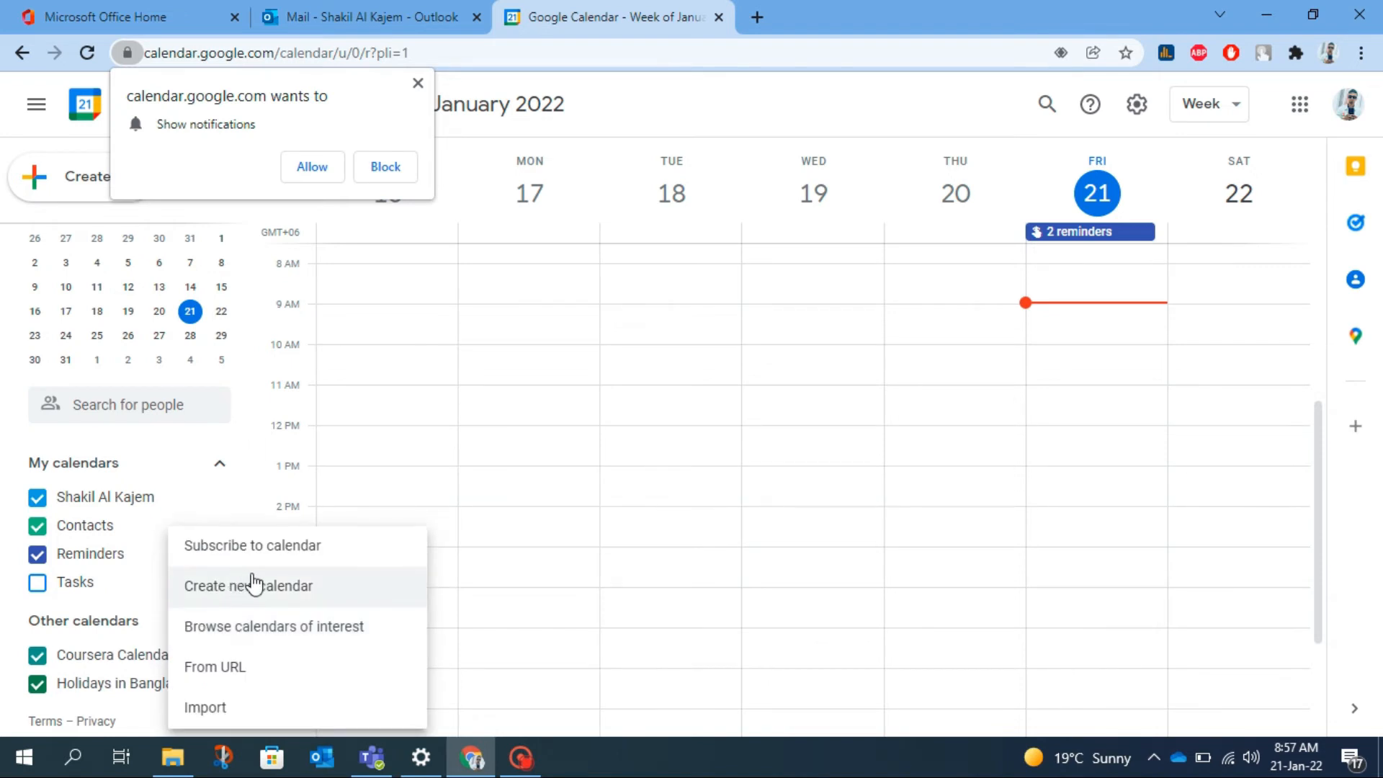
{"action": "mouse_move", "coordinate": [266, 686]}
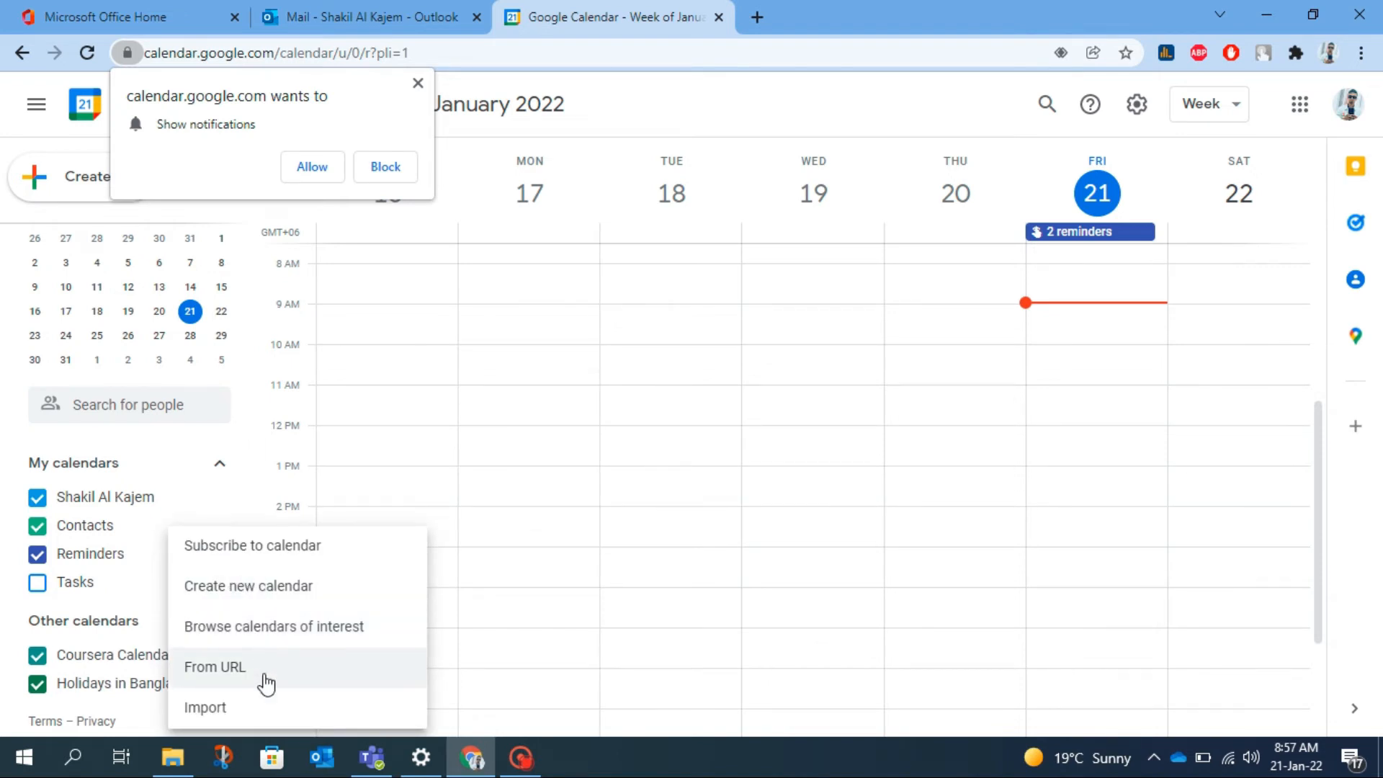
{"action": "left_click", "coordinate": [256, 670]}
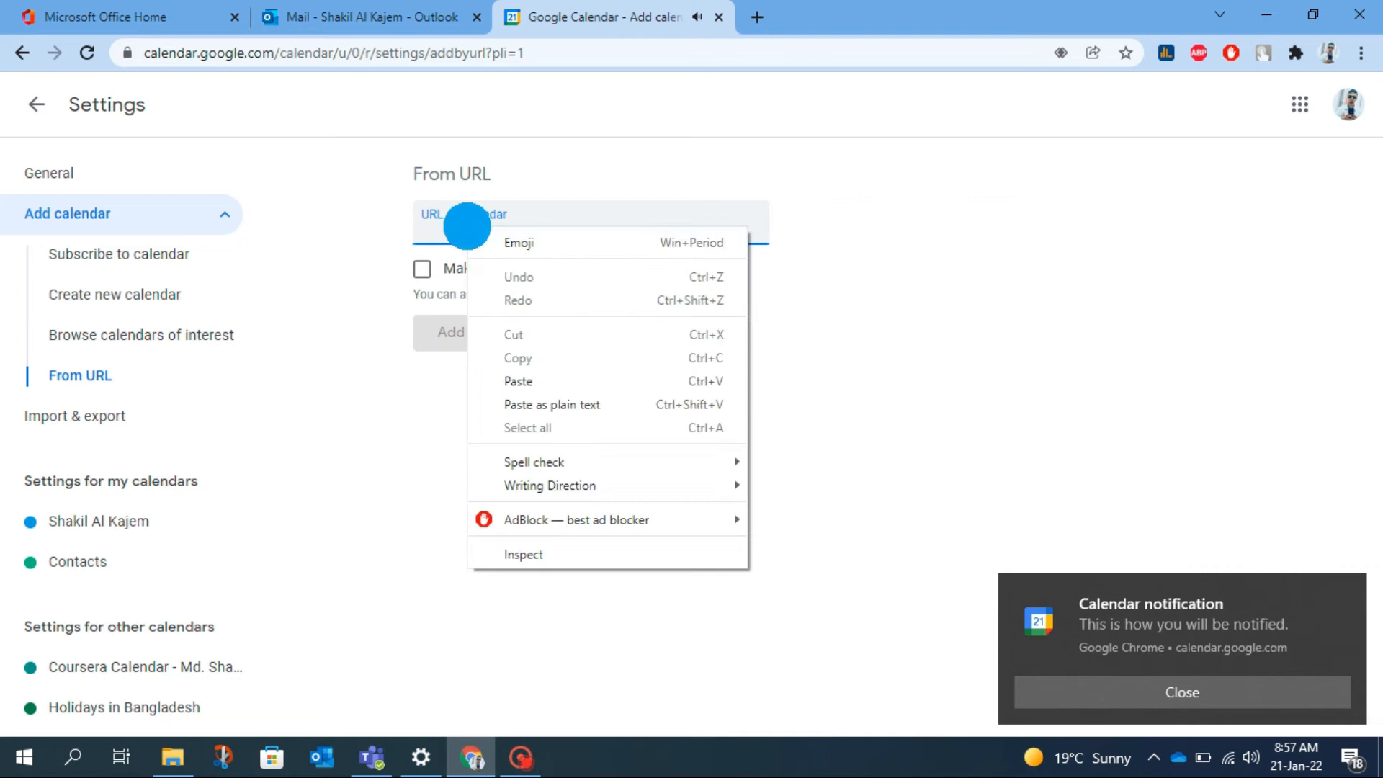
{"action": "mouse_move", "coordinate": [534, 397]}
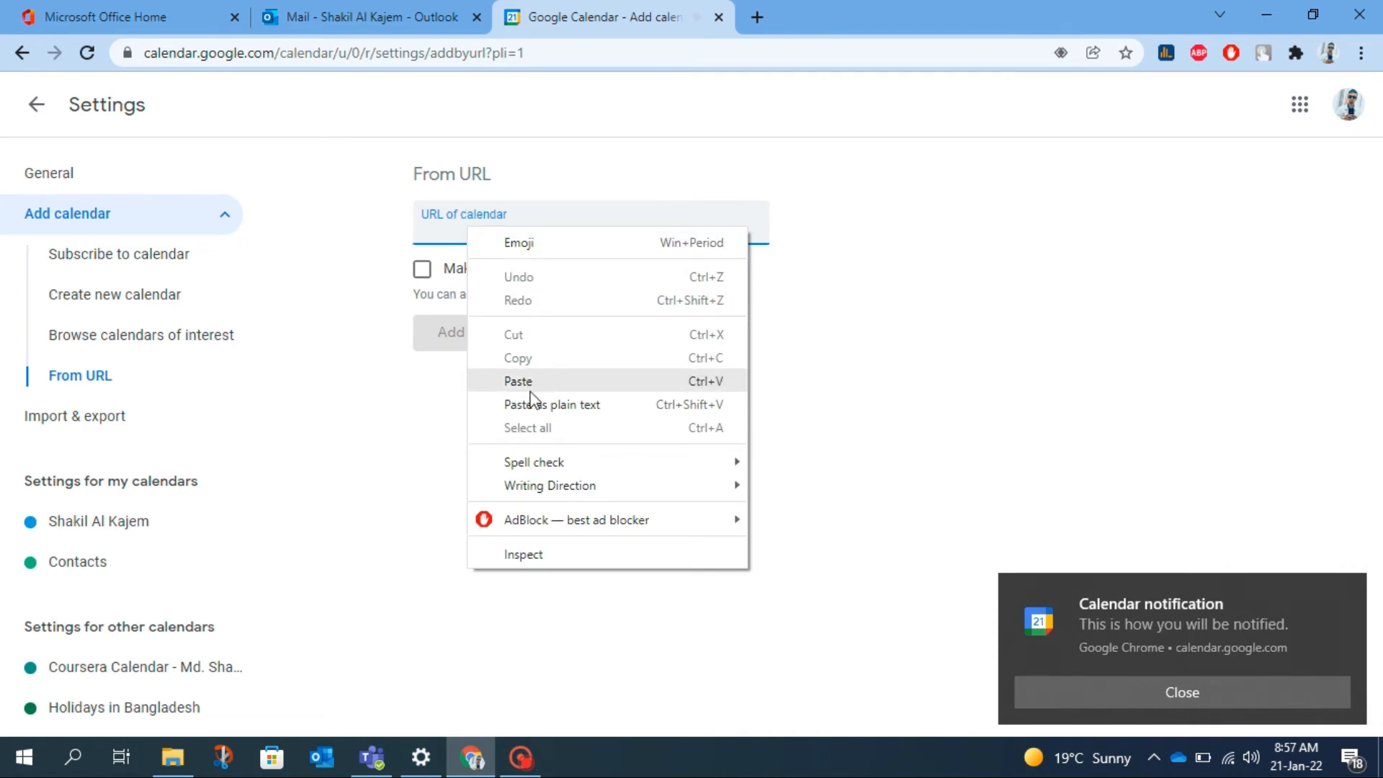
Paste the Outlook ICS link into the URL field and add the calendar.
{"action": "left_click", "coordinate": [518, 381]}
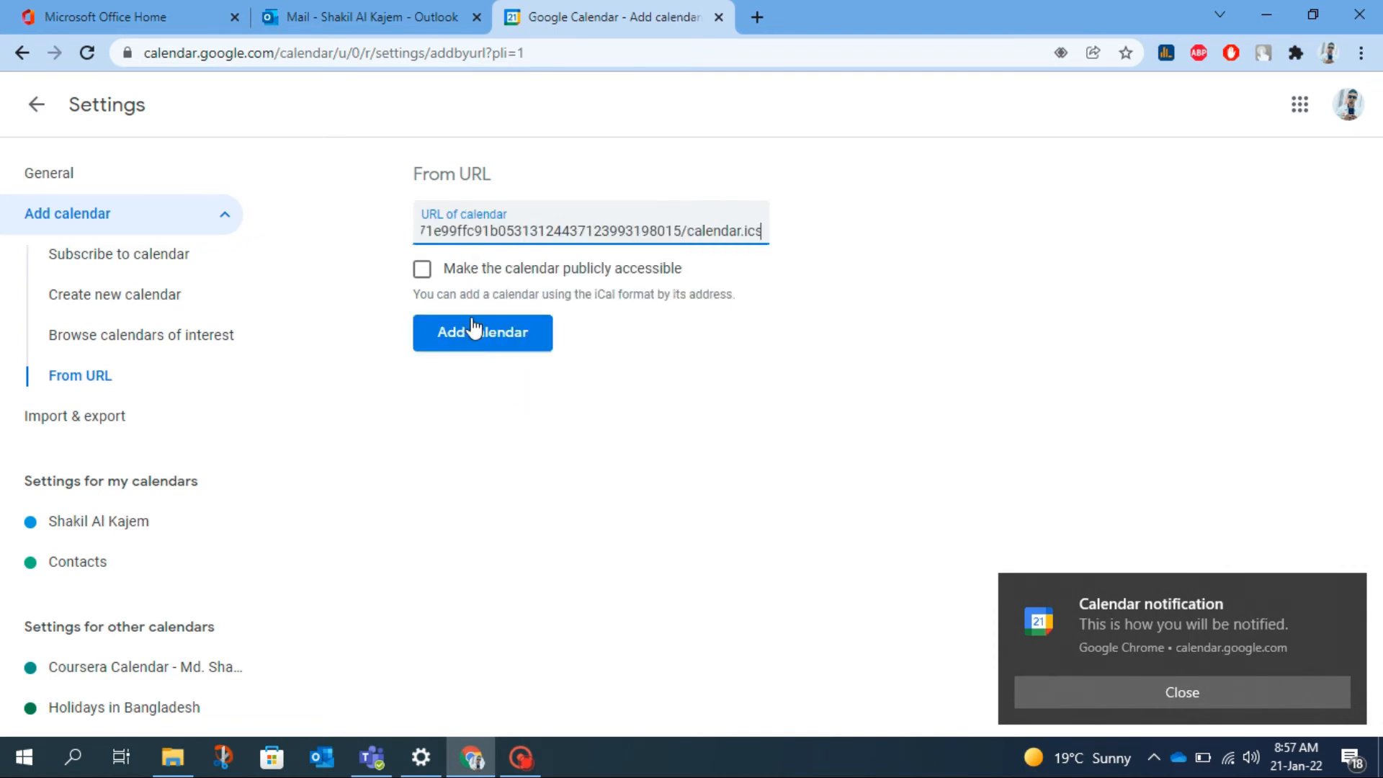
{"action": "mouse_move", "coordinate": [497, 346]}
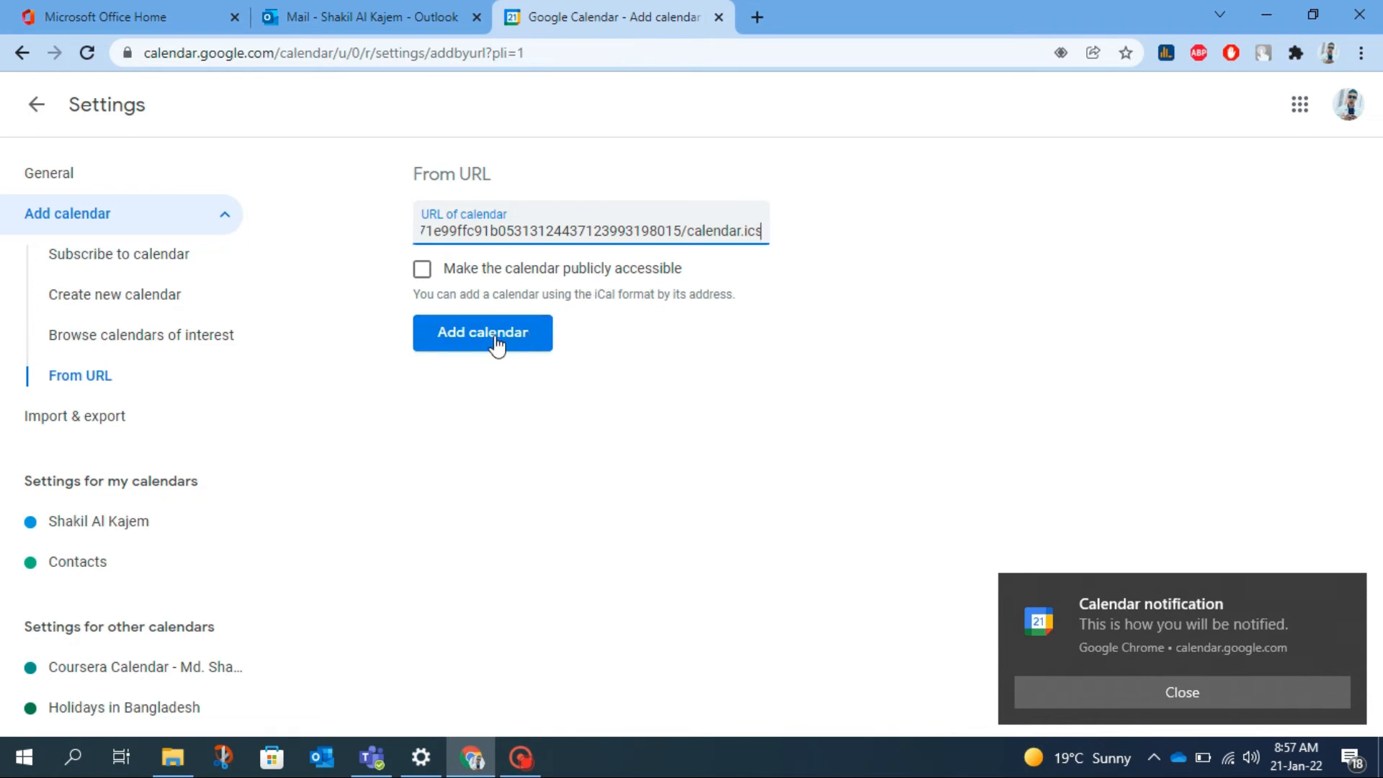
{"action": "left_click", "coordinate": [482, 333]}
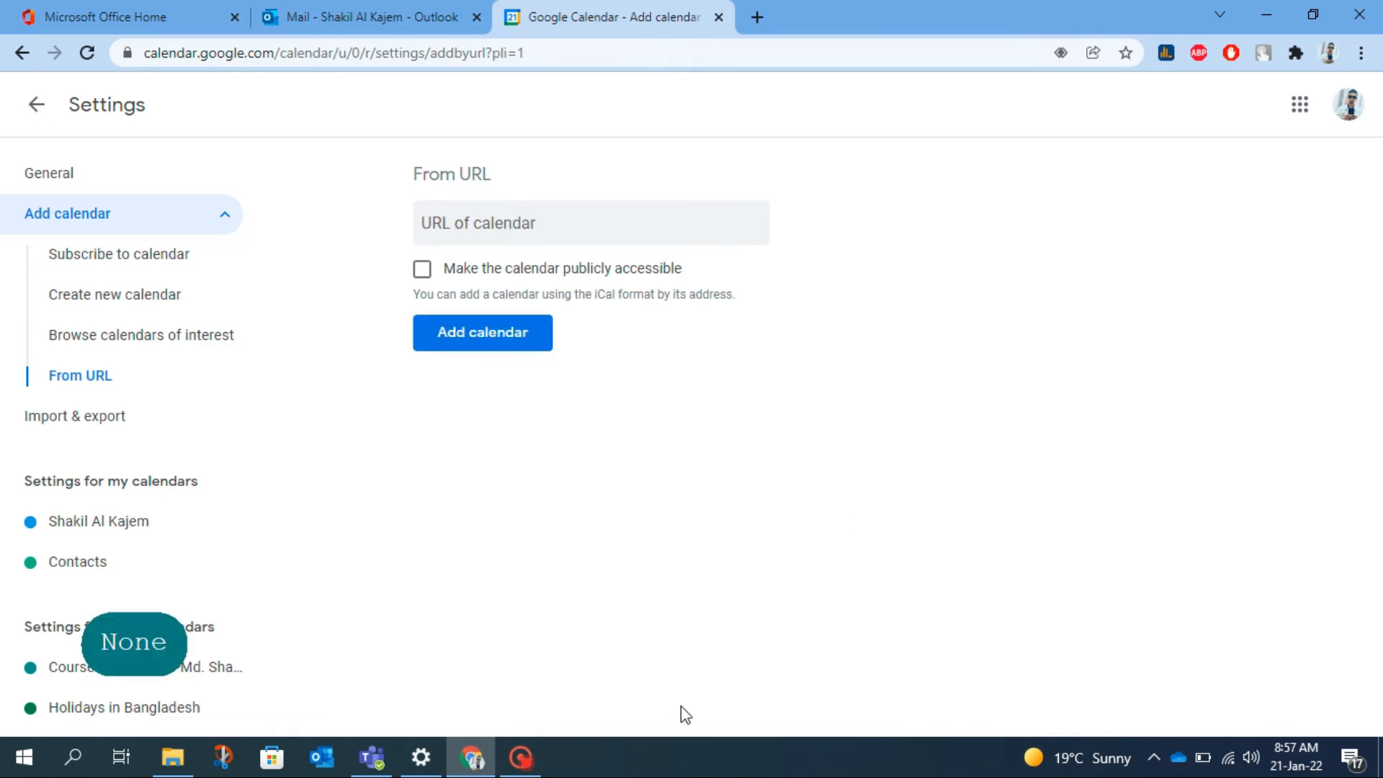
{"action": "mouse_move", "coordinate": [36, 109]}
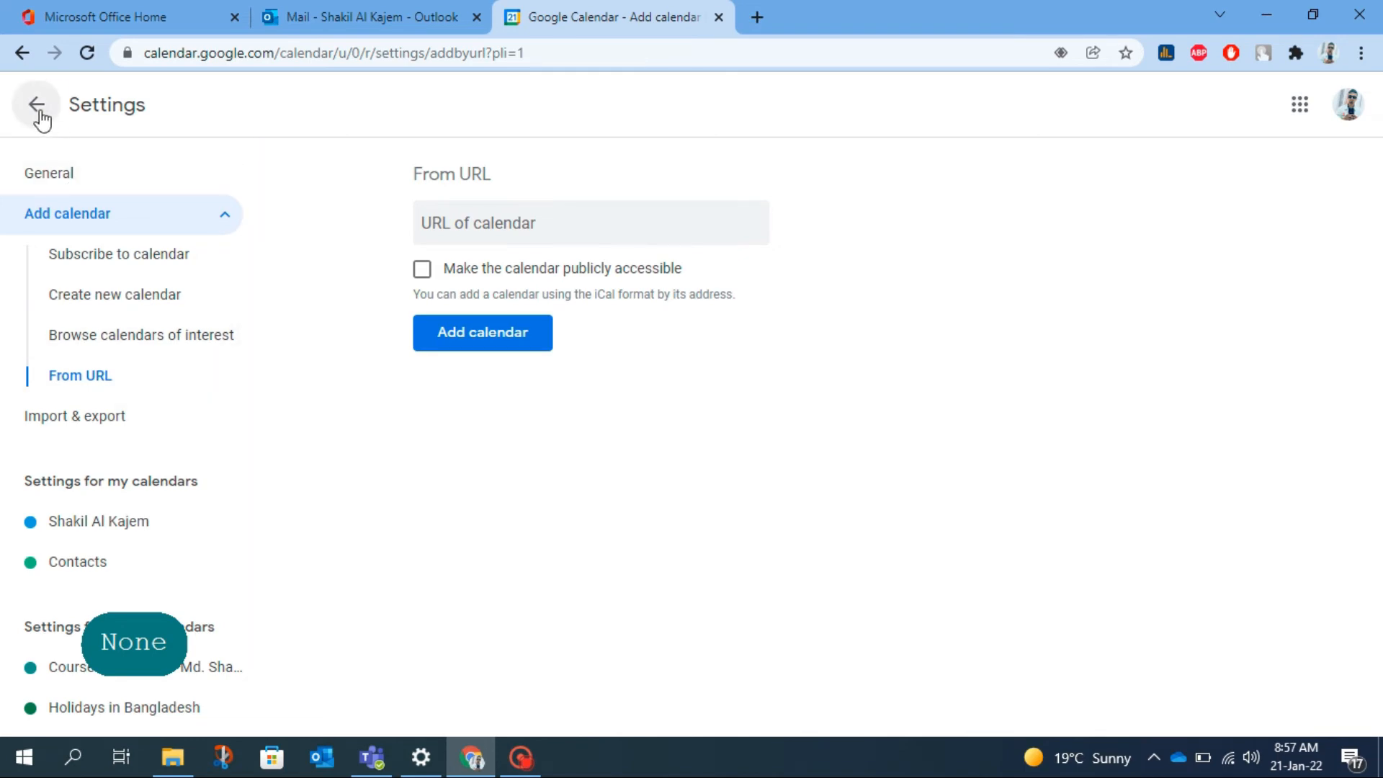
Leave settings for the week view and scroll through the subscribed Outlook events.
{"action": "left_click", "coordinate": [35, 106]}
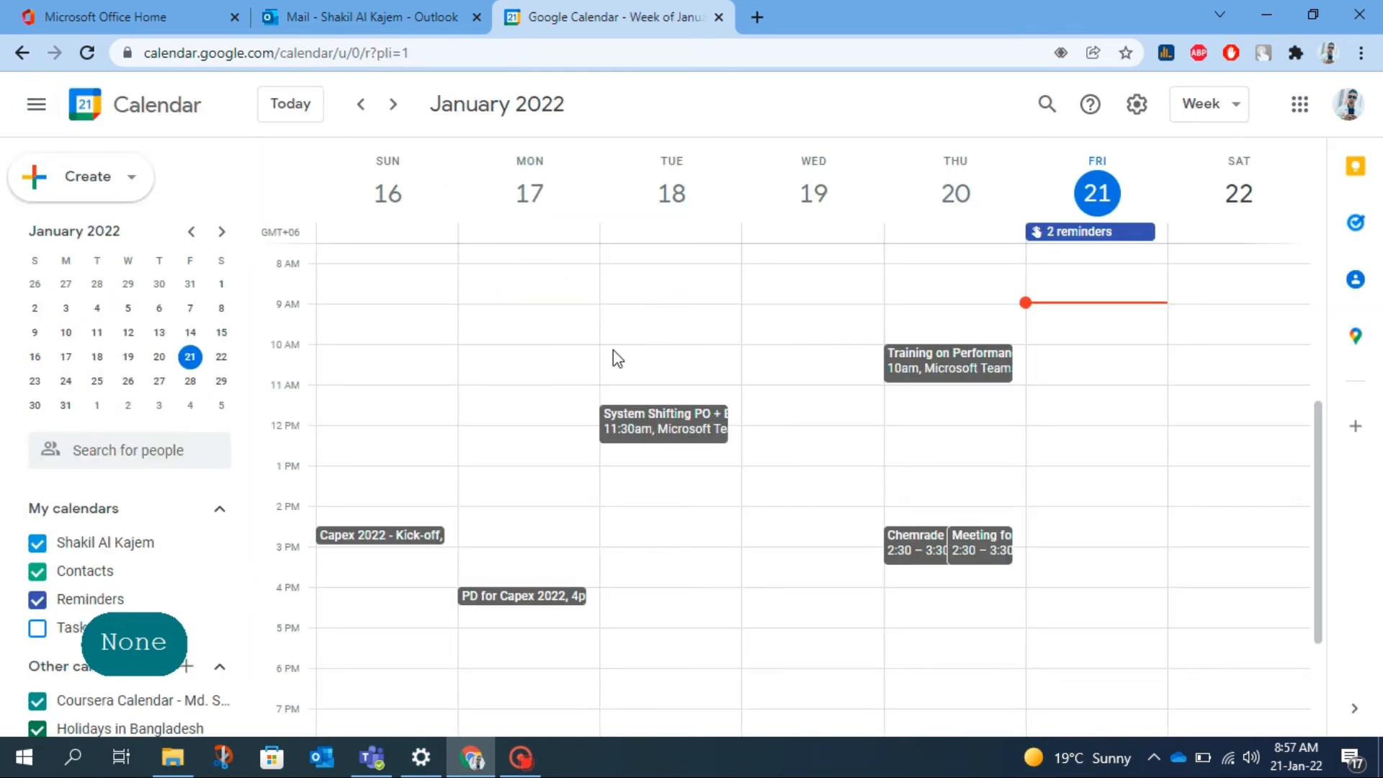
{"action": "mouse_move", "coordinate": [960, 383]}
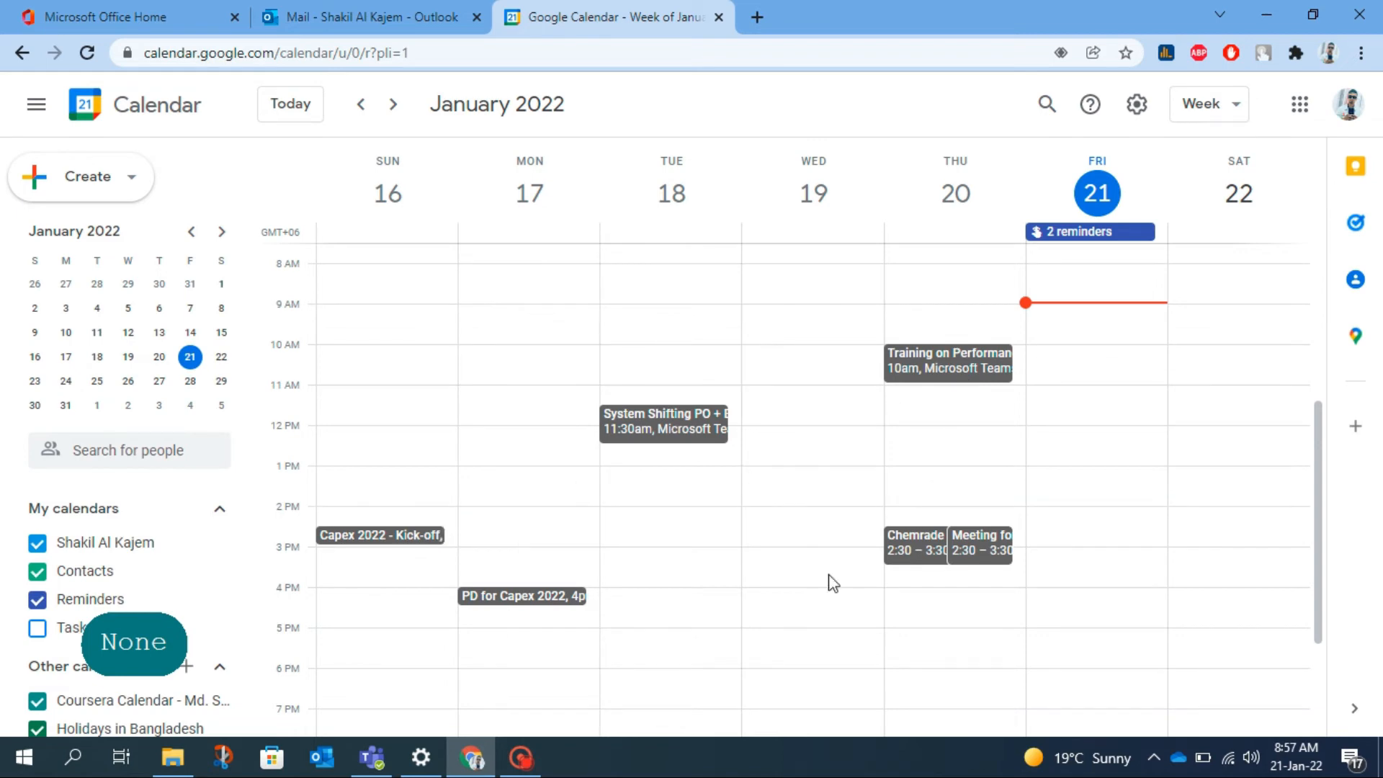
{"action": "scroll", "scroll_direction": "down", "scroll_amount": 3}
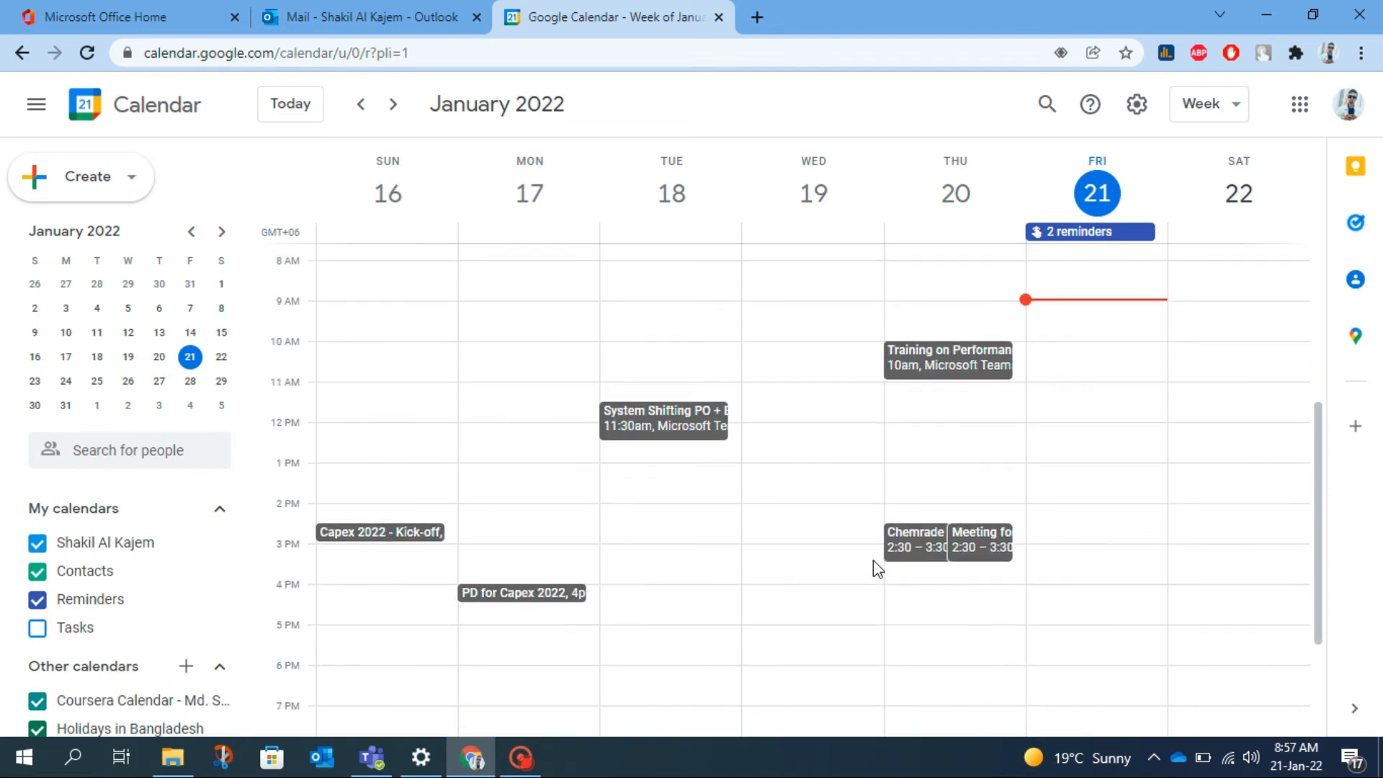
{"action": "mouse_move", "coordinate": [971, 541]}
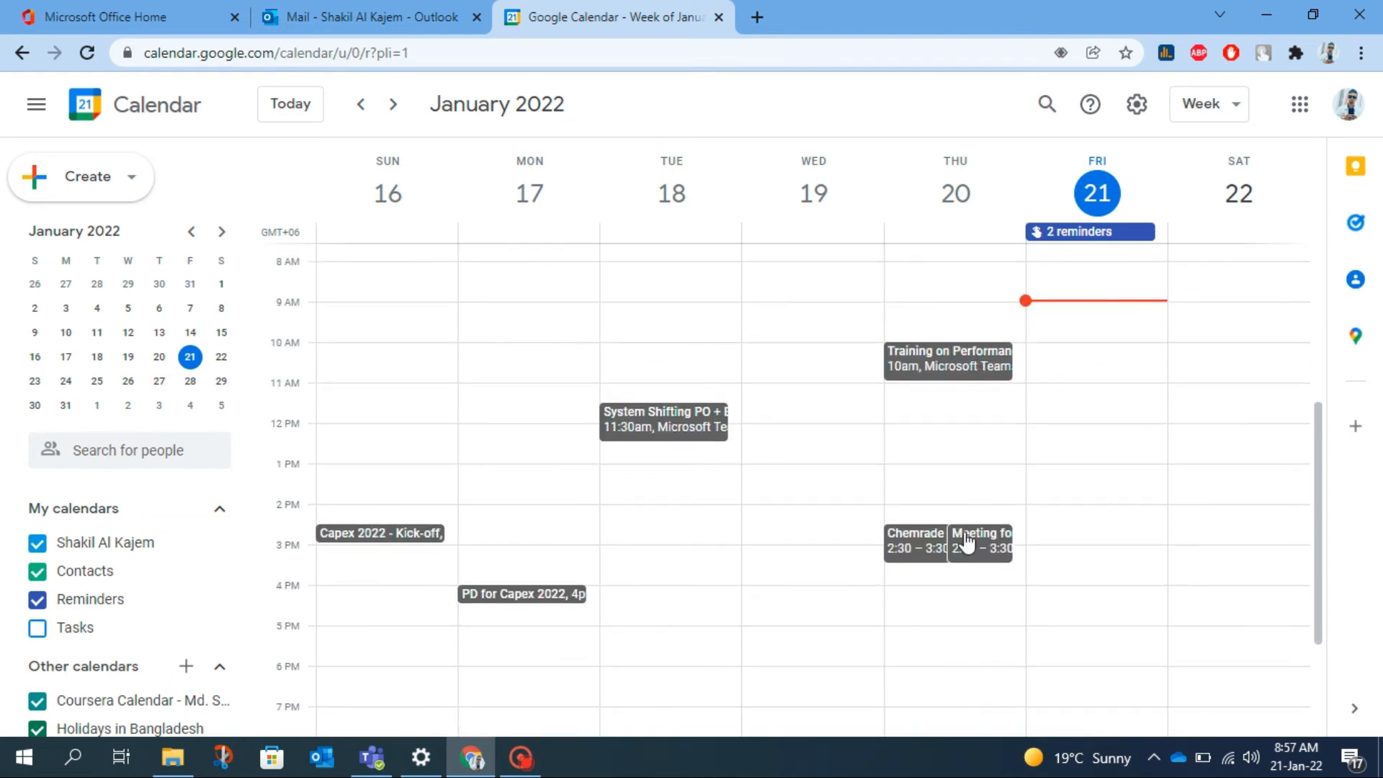